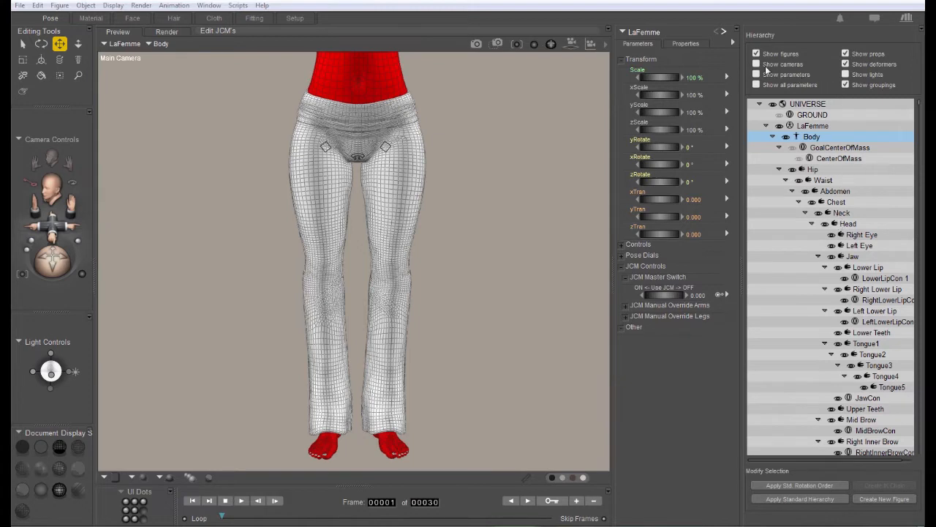
{"action": "mouse_move", "coordinate": [726, 56]}
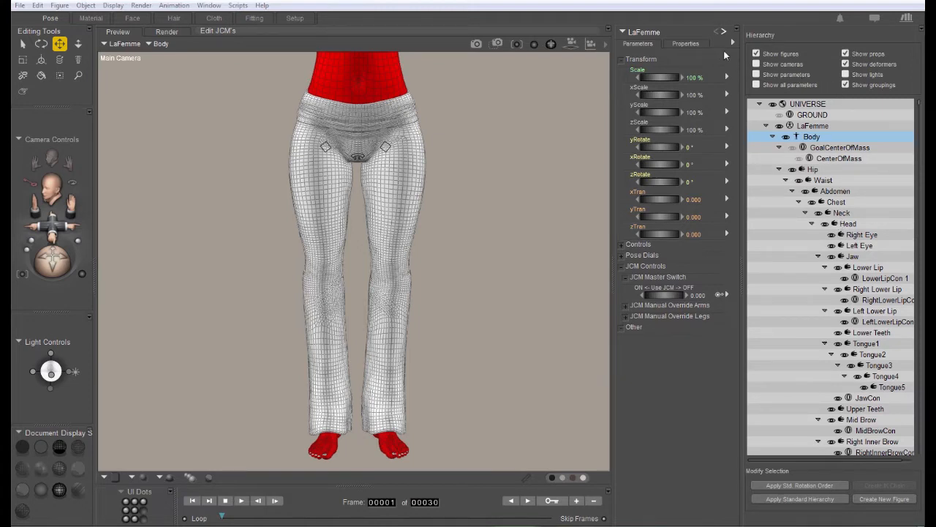
{"action": "mouse_move", "coordinate": [670, 409]}
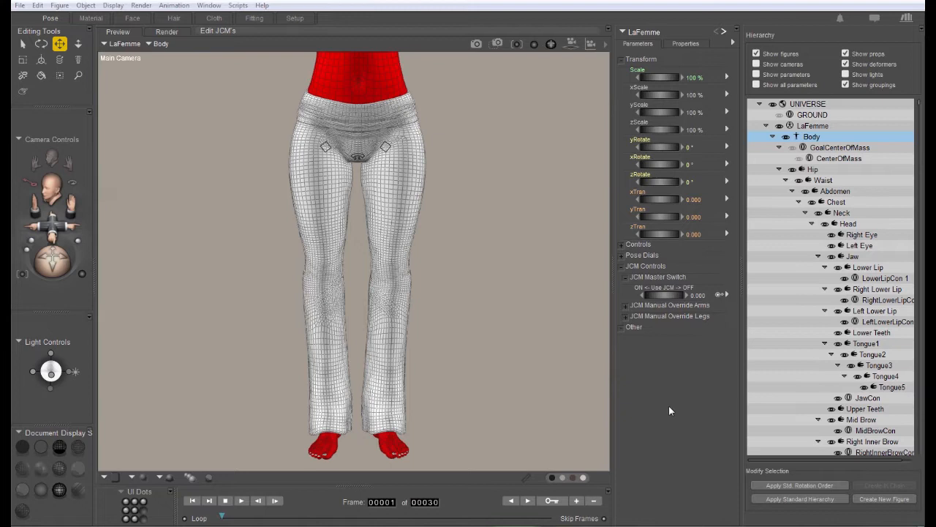
{"action": "mouse_move", "coordinate": [693, 412]}
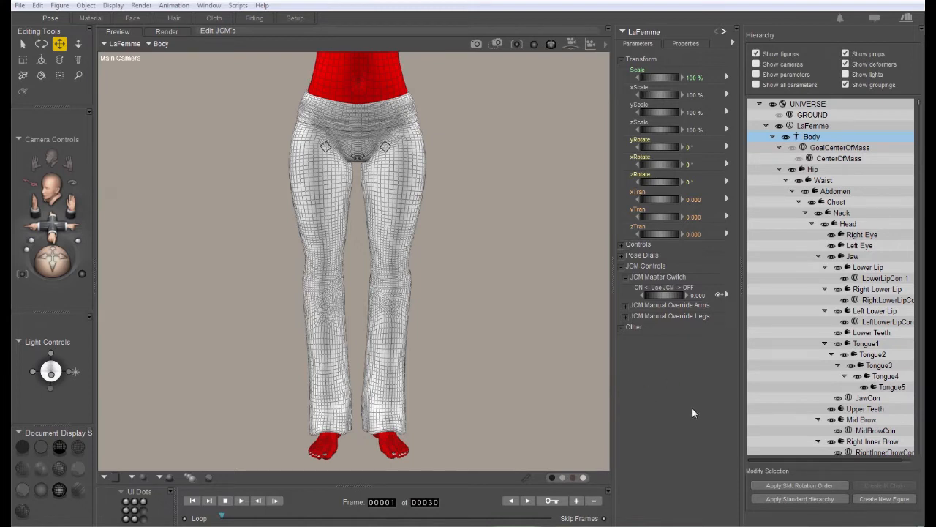
{"action": "mouse_move", "coordinate": [685, 410]}
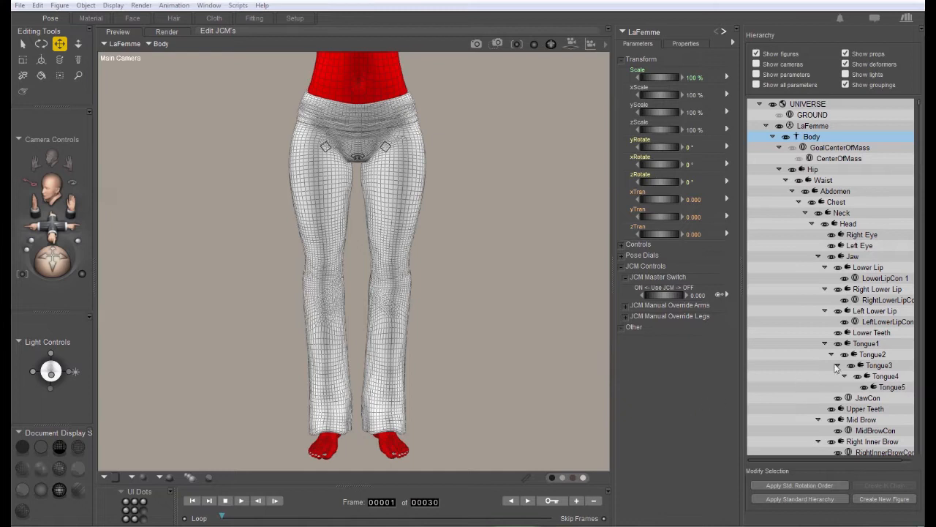
{"action": "mouse_move", "coordinate": [591, 269]}
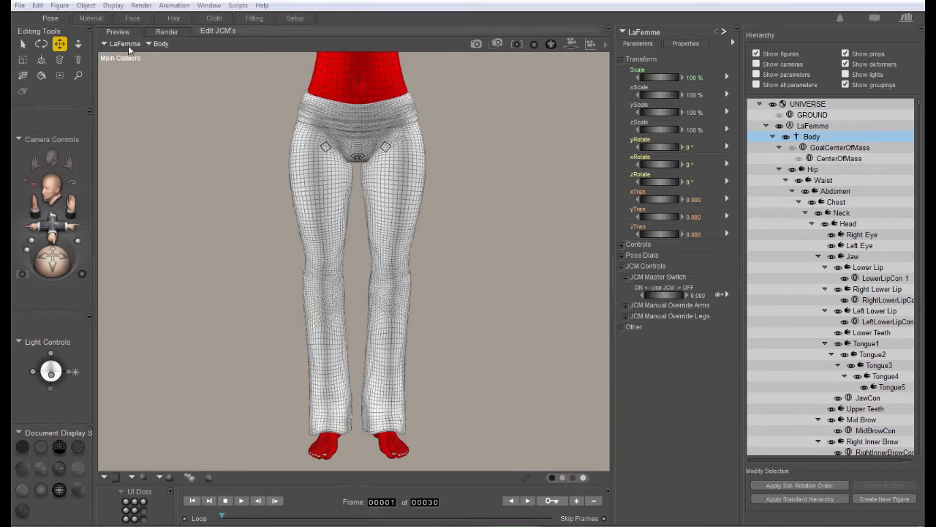
{"action": "mouse_move", "coordinate": [129, 50]}
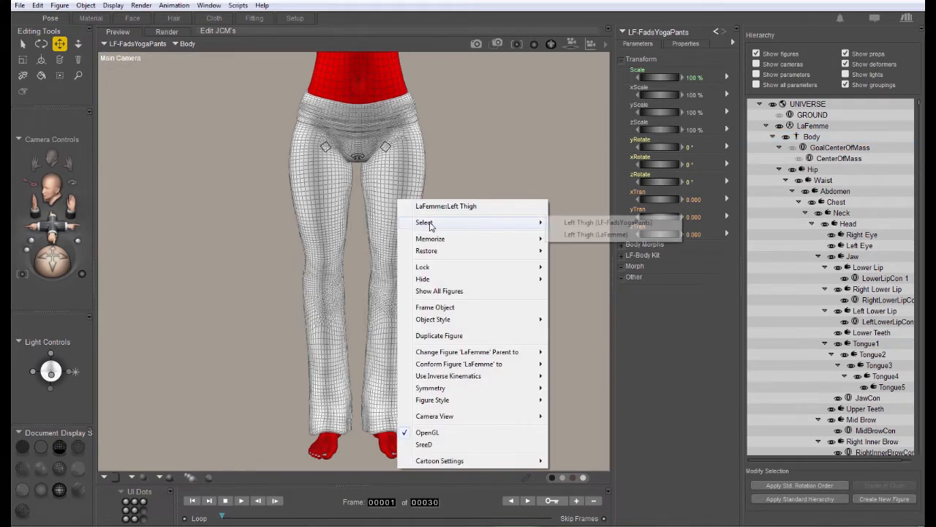
Step: Select the yoga pants' left thigh as the body part to work on
{"action": "left_click", "coordinate": [594, 234]}
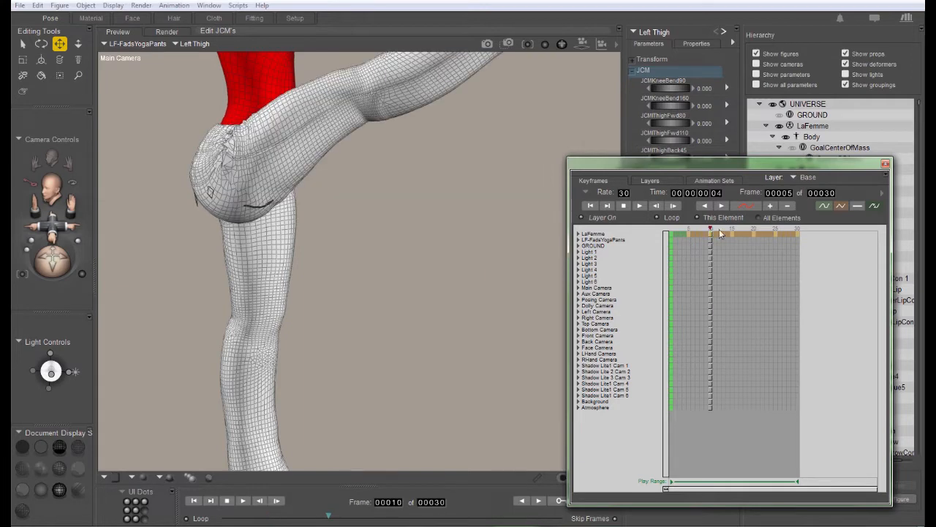
{"action": "left_click", "coordinate": [753, 228]}
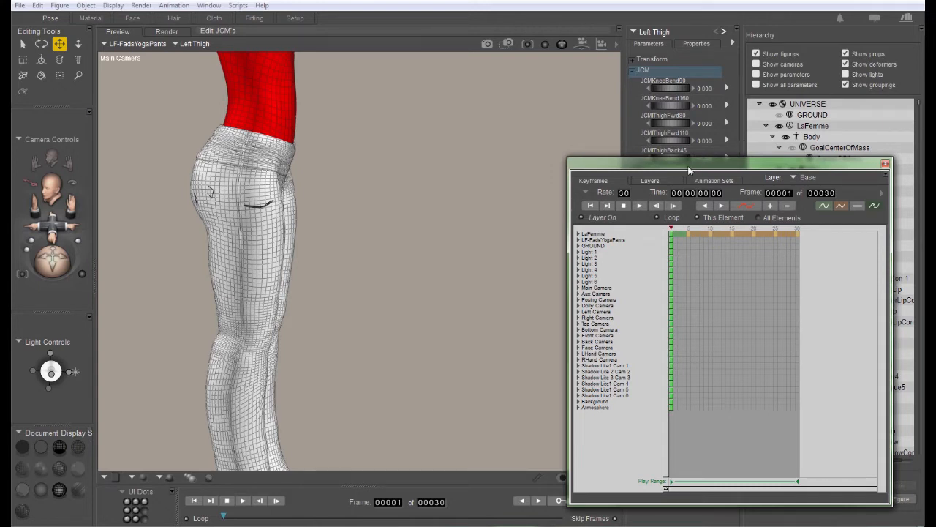
{"action": "mouse_move", "coordinate": [798, 159]}
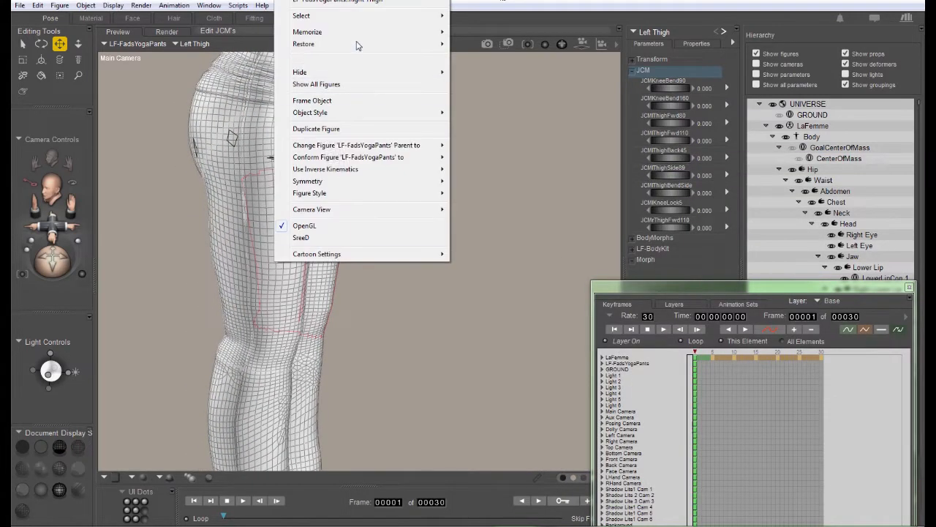
{"action": "left_click", "coordinate": [301, 14]}
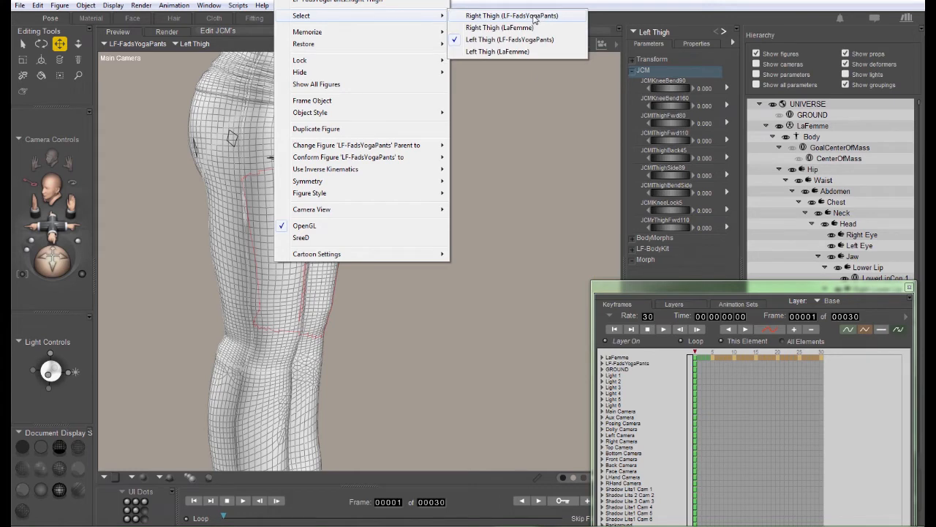
{"action": "left_click", "coordinate": [512, 15]}
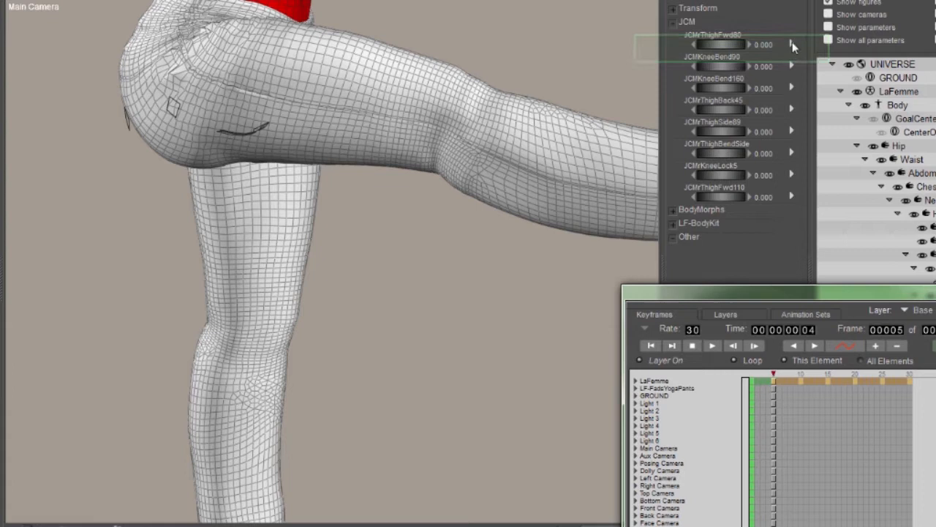
Step: Load the JCMThighFwd80 dial into the Morphing Tool via Edit morph
{"action": "right_click", "coordinate": [714, 44]}
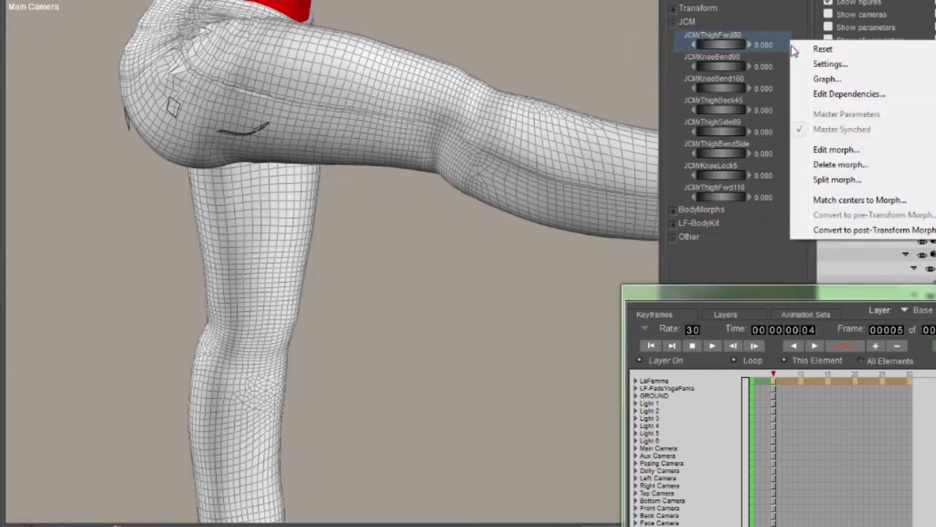
{"action": "mouse_move", "coordinate": [854, 155]}
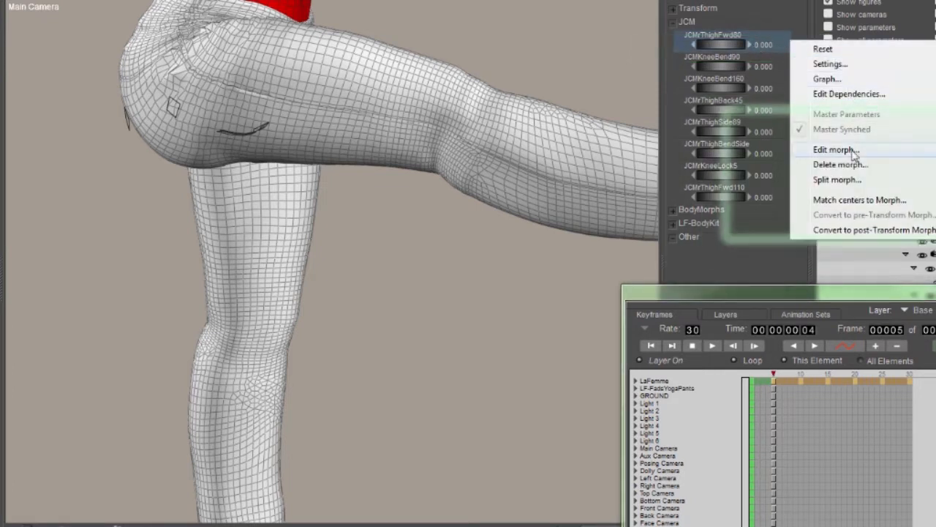
{"action": "left_click", "coordinate": [836, 149]}
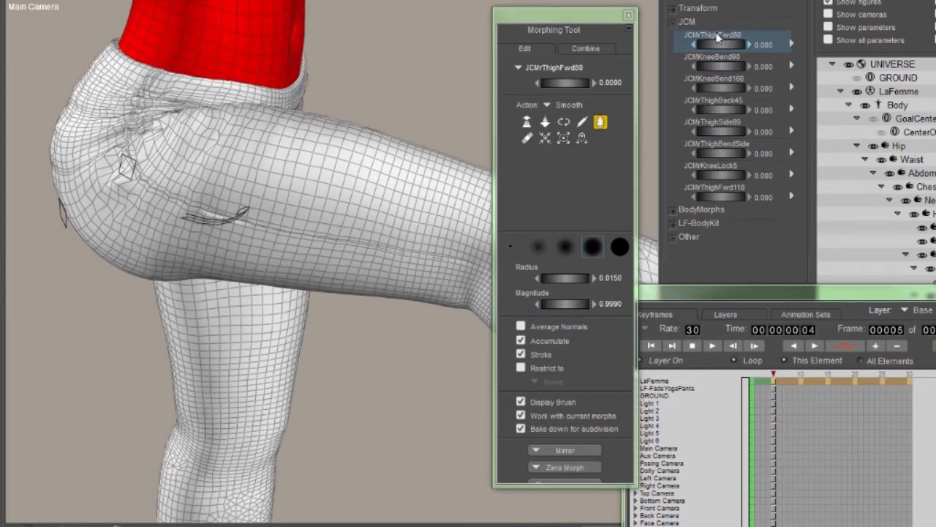
{"action": "left_click", "coordinate": [329, 208]}
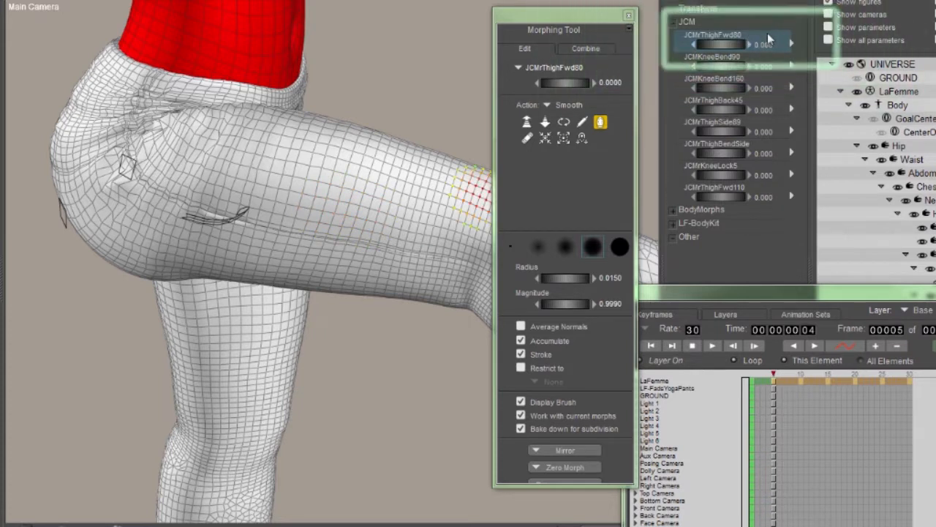
{"action": "left_click", "coordinate": [758, 36]}
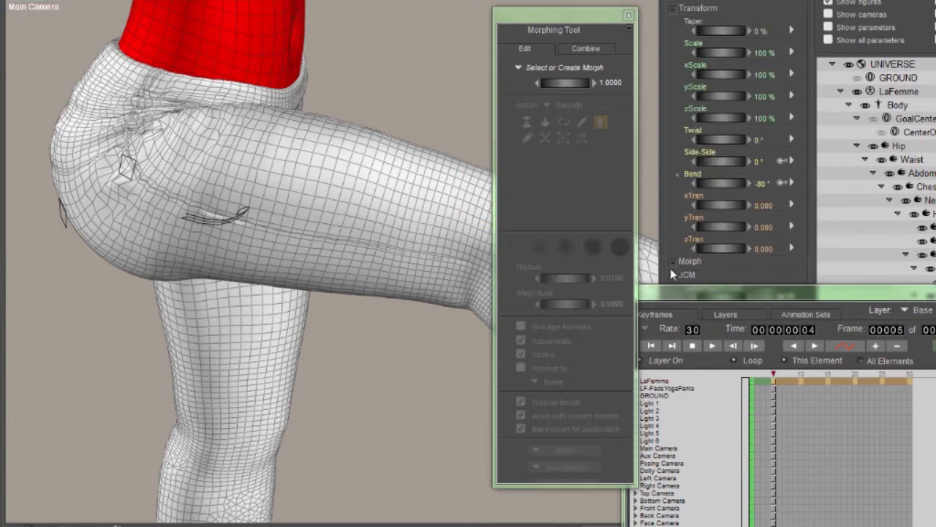
{"action": "left_click", "coordinate": [687, 275]}
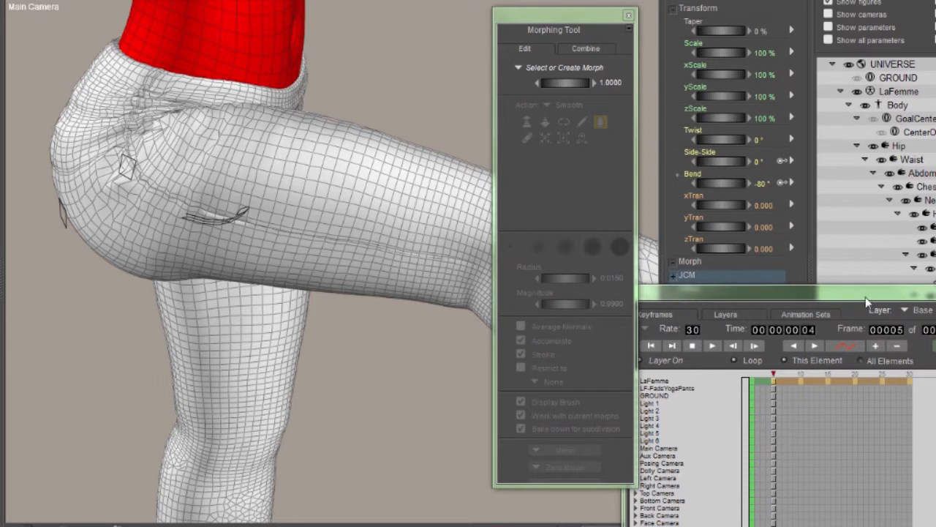
{"action": "left_click", "coordinate": [673, 275]}
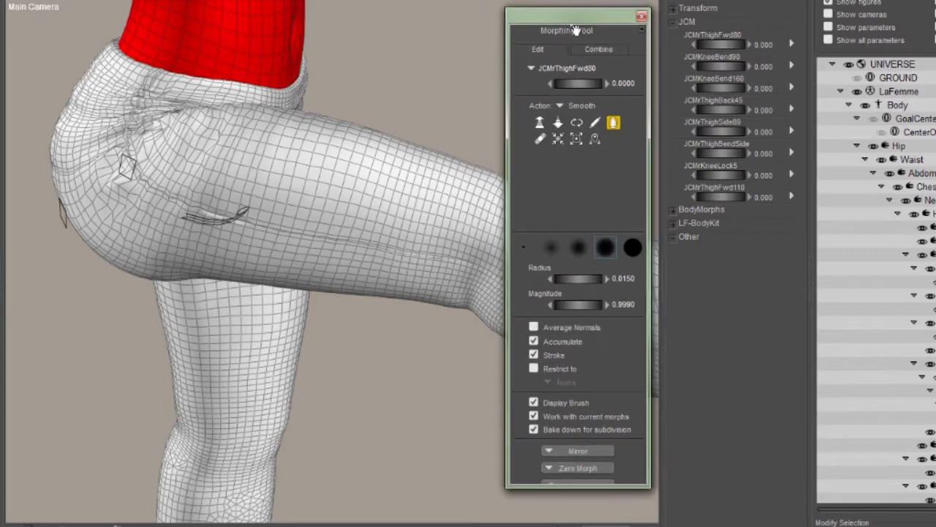
{"action": "mouse_move", "coordinate": [724, 36]}
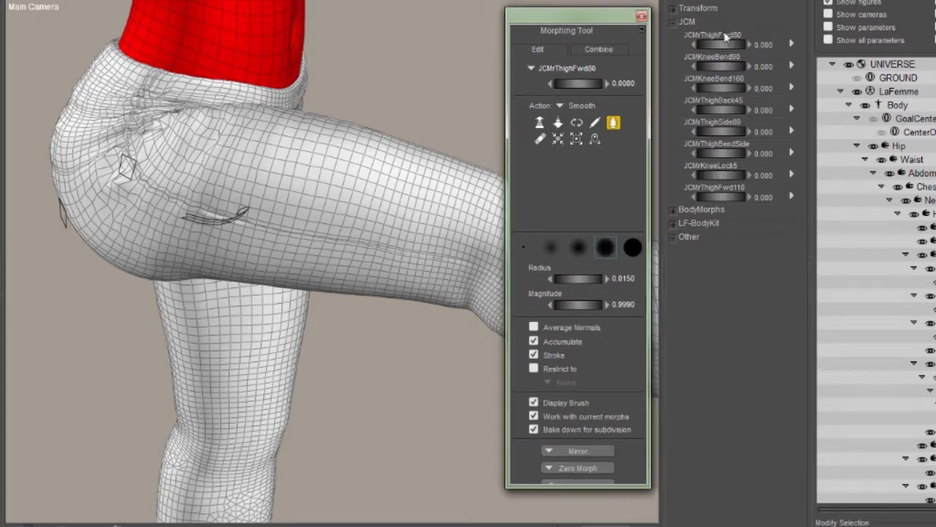
Step: Pick the JCMThighFwd80 dial before zooming in on the hip poke-through
{"action": "left_click", "coordinate": [585, 105]}
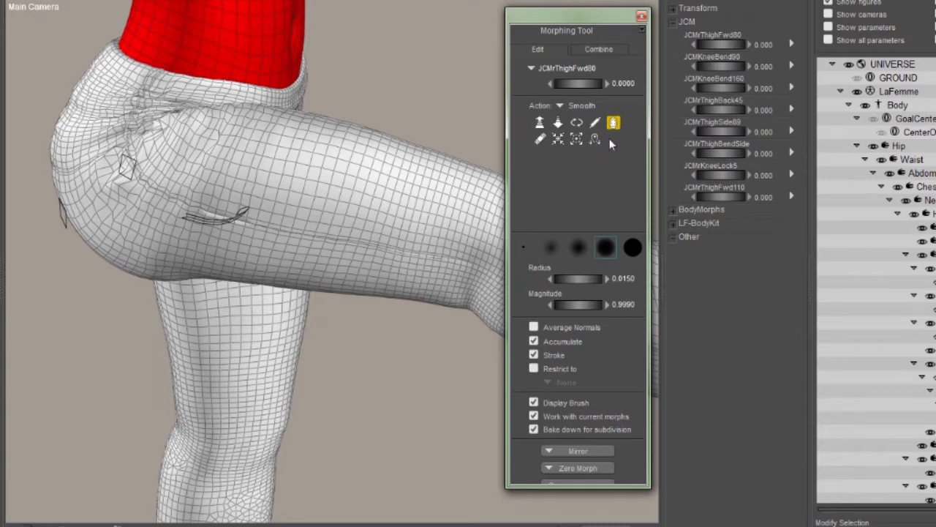
{"action": "mouse_move", "coordinate": [553, 438]}
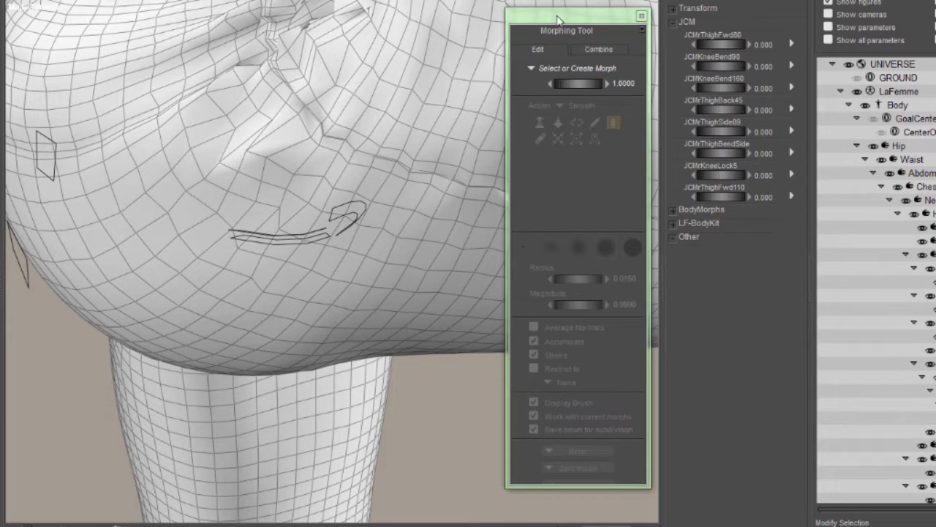
{"action": "mouse_move", "coordinate": [578, 24]}
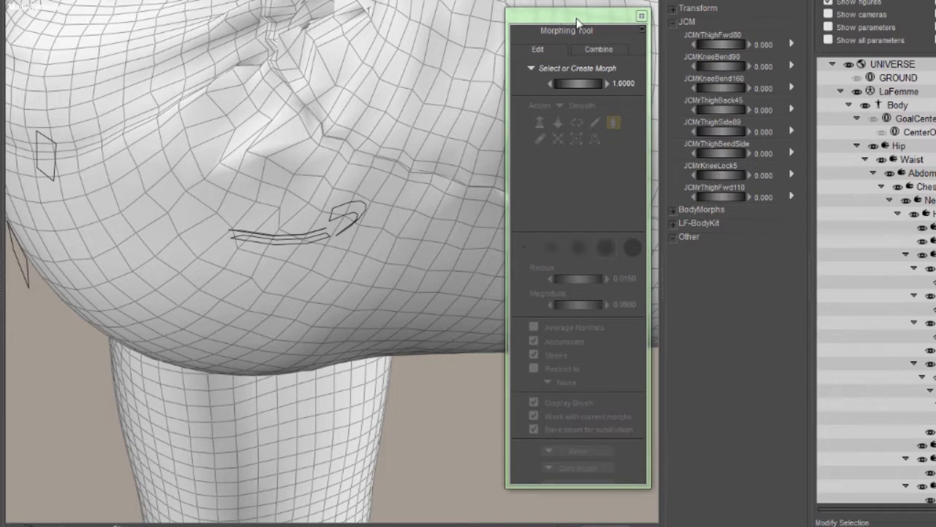
{"action": "mouse_move", "coordinate": [627, 26]}
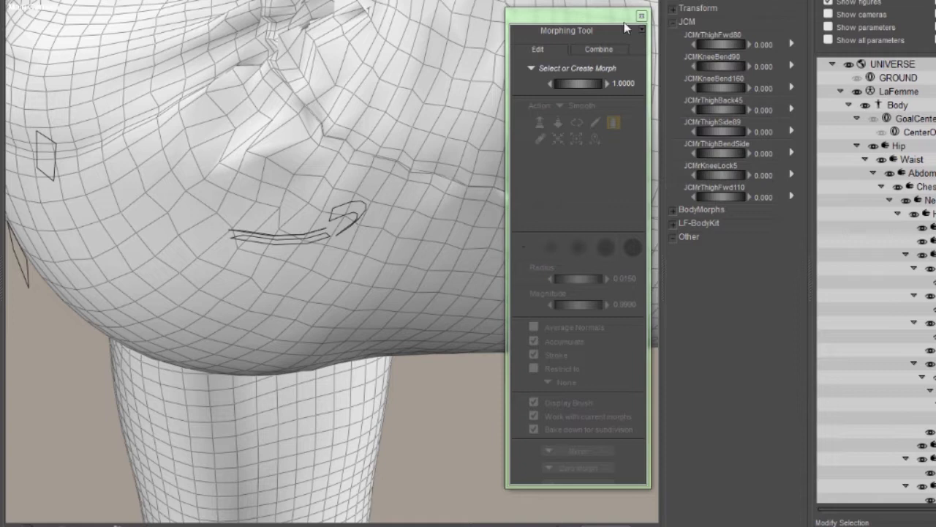
{"action": "mouse_move", "coordinate": [606, 60]}
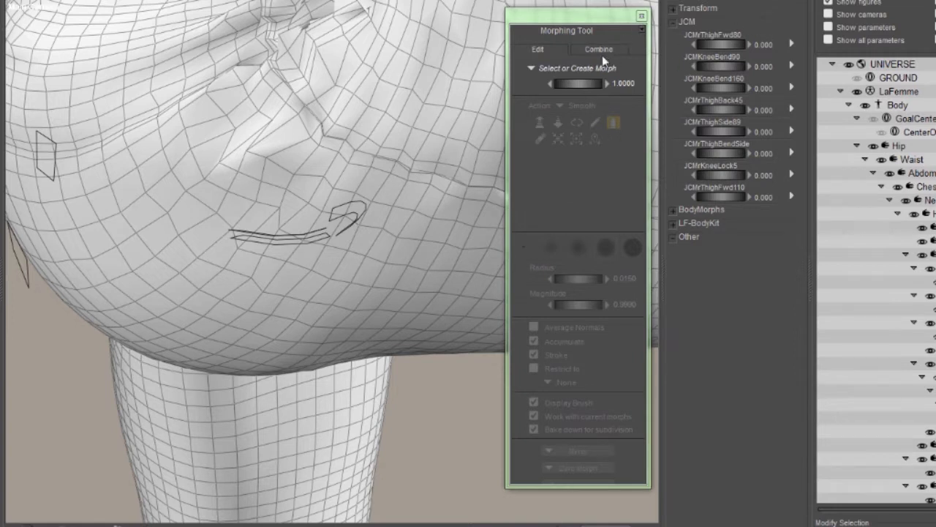
Step: Reload JCMThighFwd80 into the Morphing Tool from its dial's Edit morph option
{"action": "right_click", "coordinate": [713, 38]}
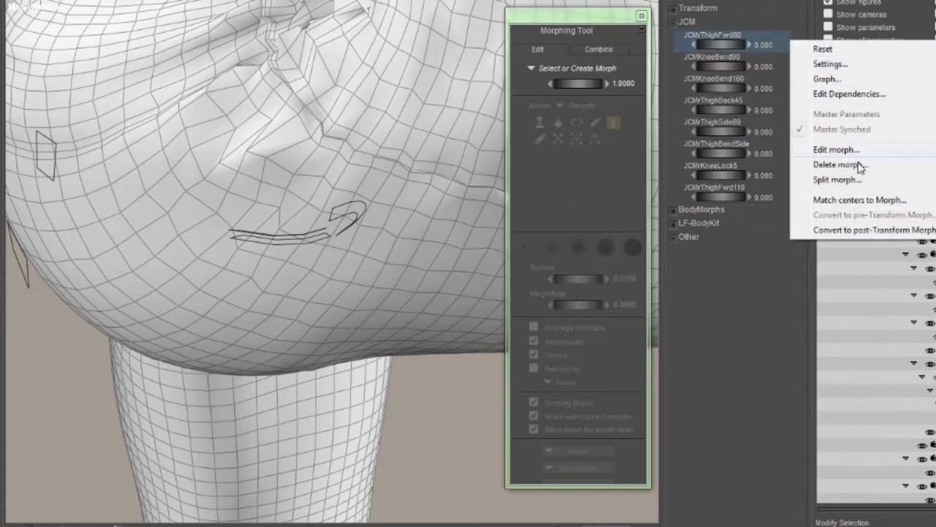
{"action": "mouse_move", "coordinate": [837, 149]}
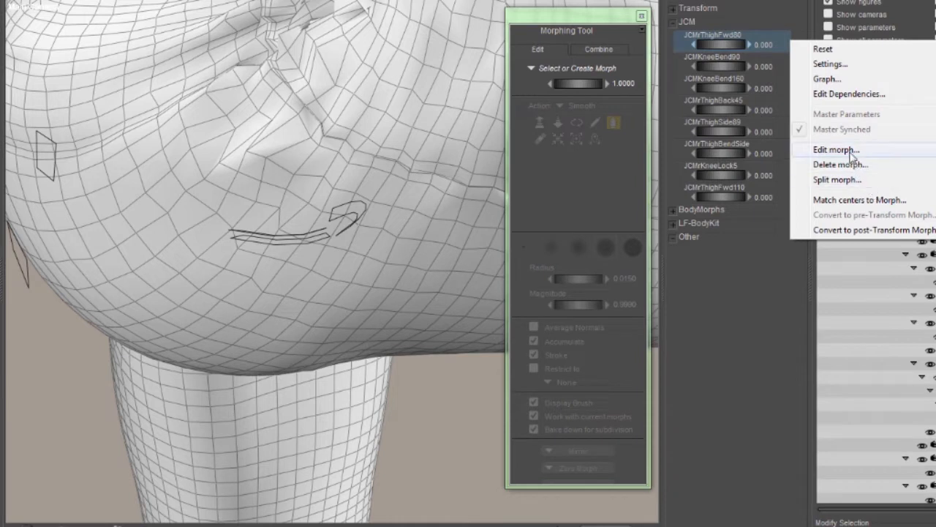
{"action": "left_click", "coordinate": [837, 150]}
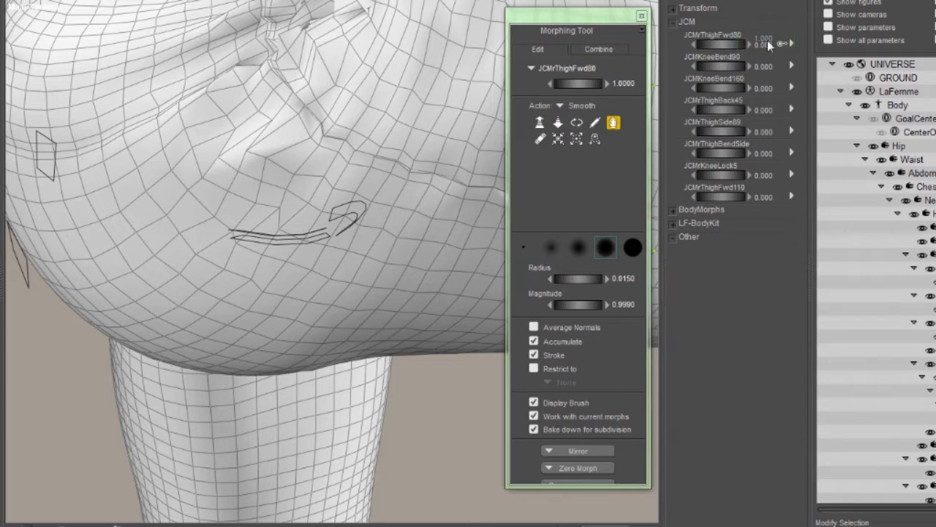
{"action": "mouse_move", "coordinate": [761, 54]}
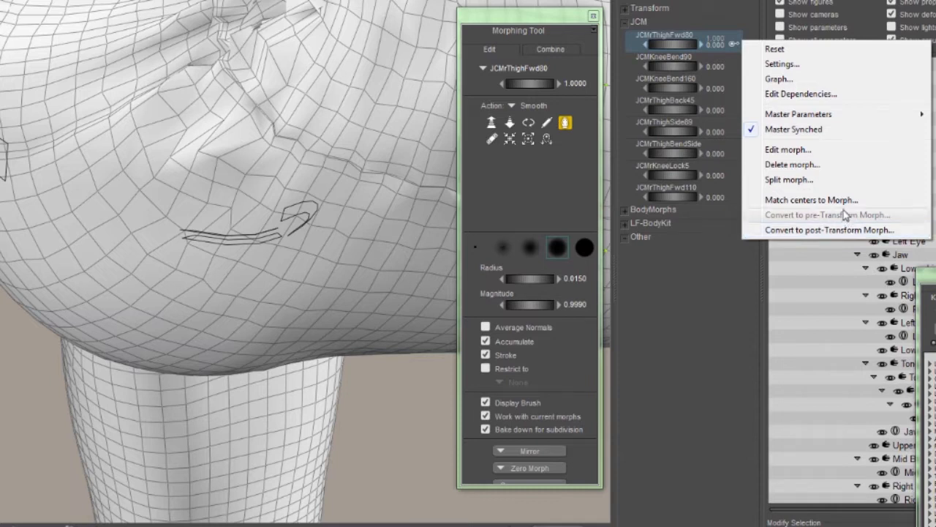
{"action": "mouse_move", "coordinate": [845, 230]}
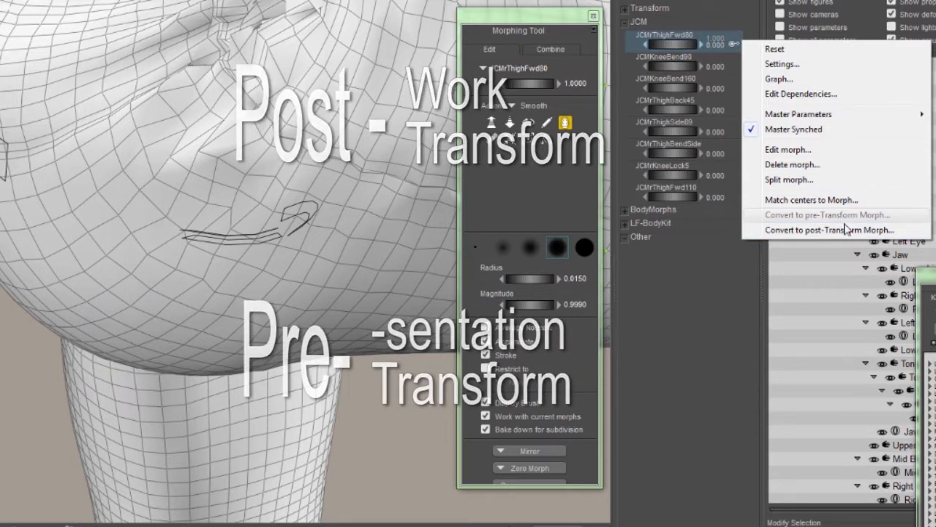
Step: Convert JCMThighFwd80 to a post-transform morph on all listed body parts
{"action": "left_click", "coordinate": [822, 228]}
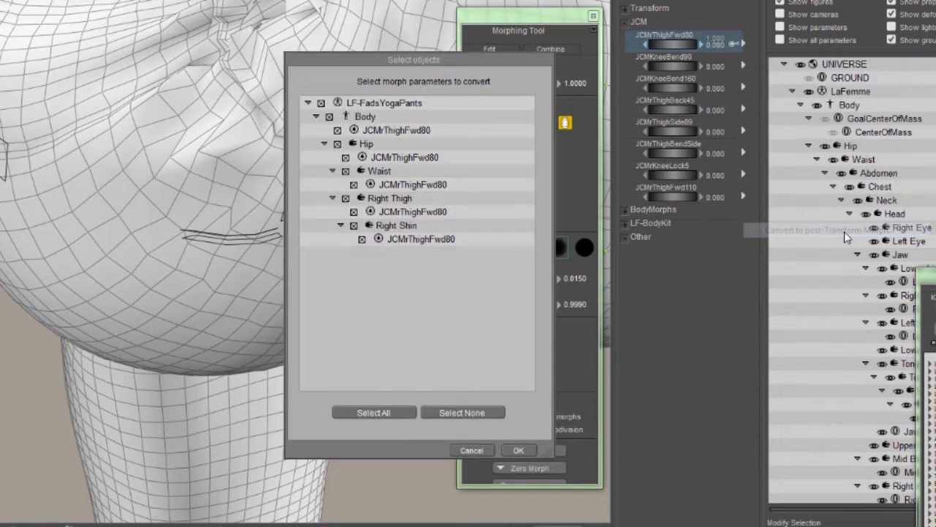
{"action": "mouse_move", "coordinate": [419, 137]}
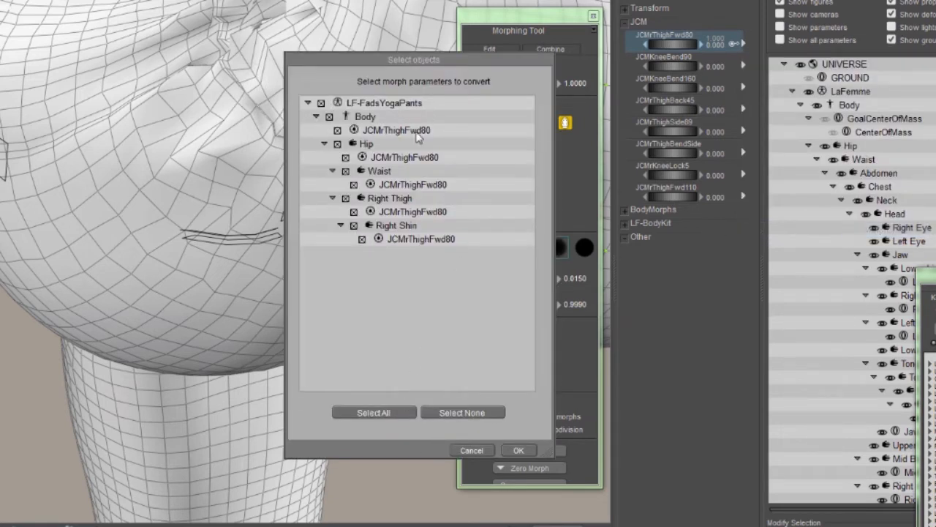
{"action": "mouse_move", "coordinate": [450, 262]}
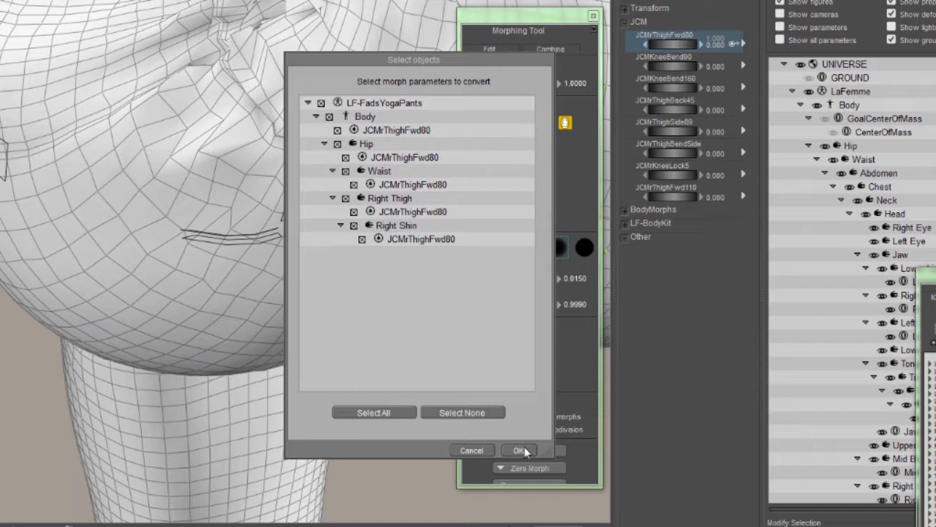
{"action": "left_click", "coordinate": [519, 451]}
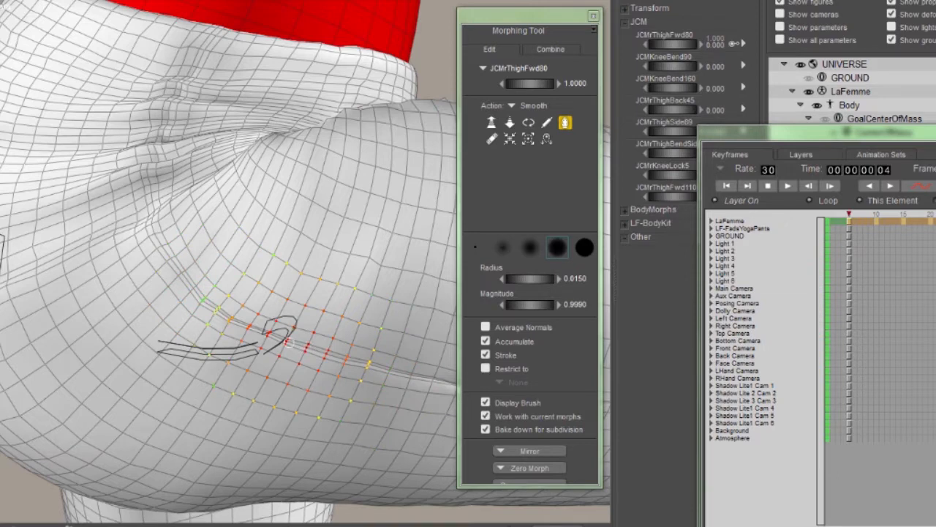
Step: Set the sculpting action to Pull, working relative to the screen
{"action": "left_click", "coordinate": [509, 123]}
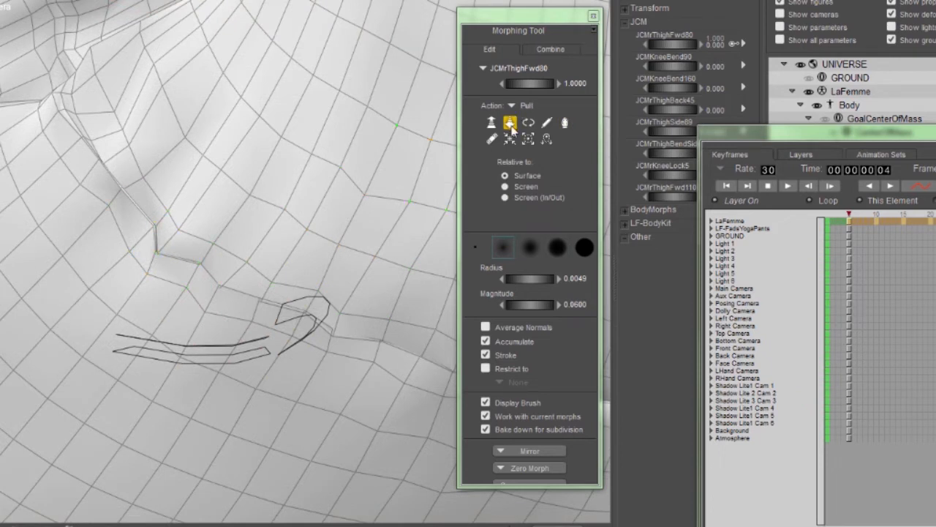
{"action": "left_click", "coordinate": [509, 123]}
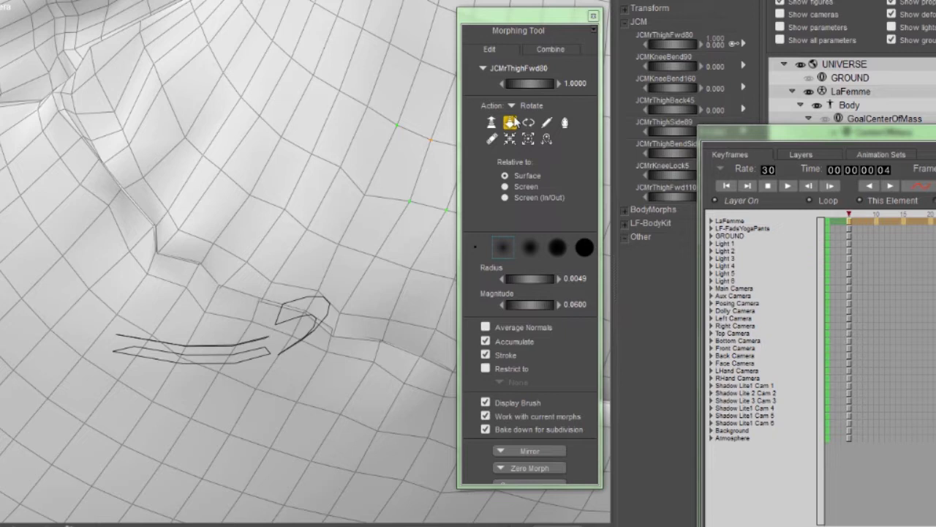
{"action": "left_click", "coordinate": [509, 123]}
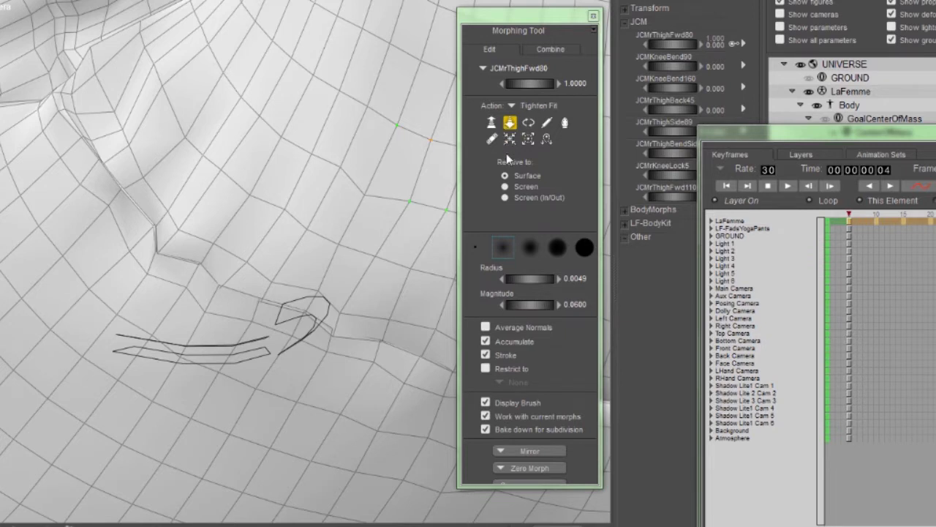
{"action": "left_click", "coordinate": [525, 186]}
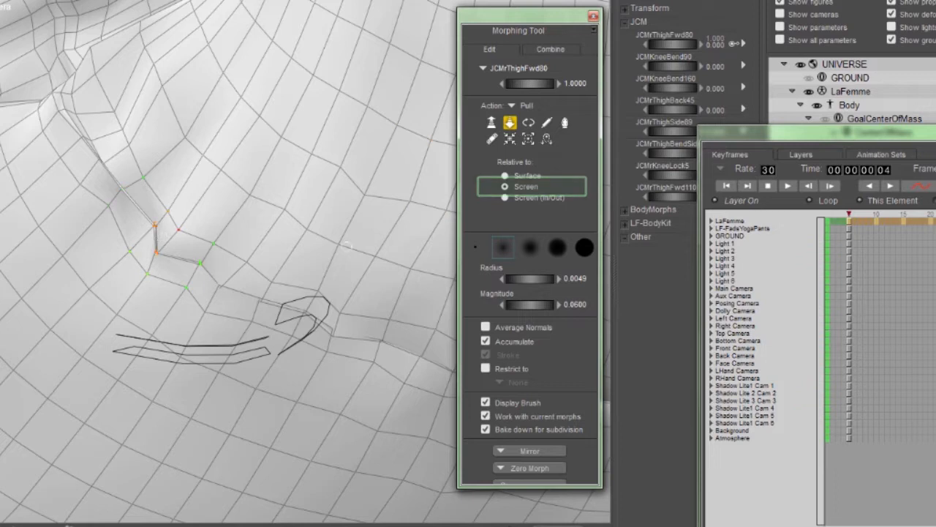
Step: Pull the creased thigh vertices to smooth the fold into an even shape
{"action": "left_click_drag", "start_coordinate": [534, 277], "coordinate": [519, 278]}
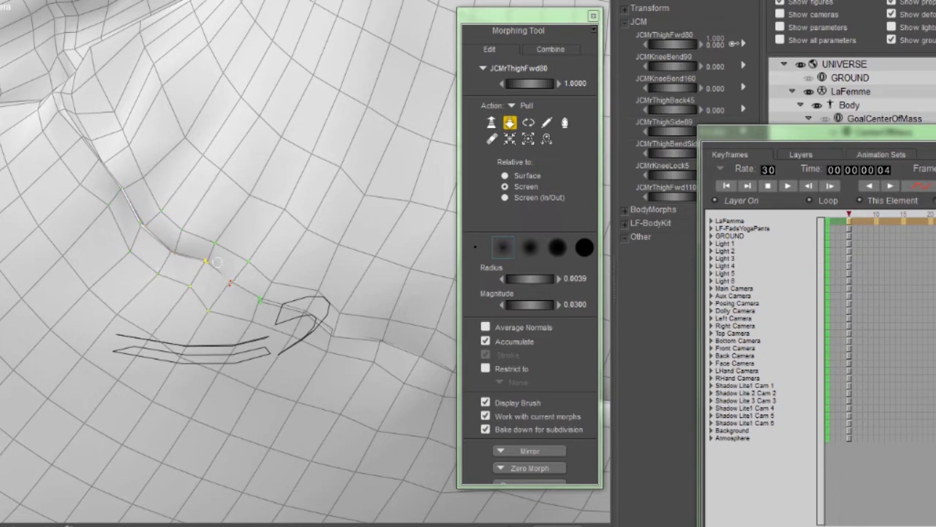
{"action": "left_click_drag", "start_coordinate": [212, 263], "coordinate": [124, 190]}
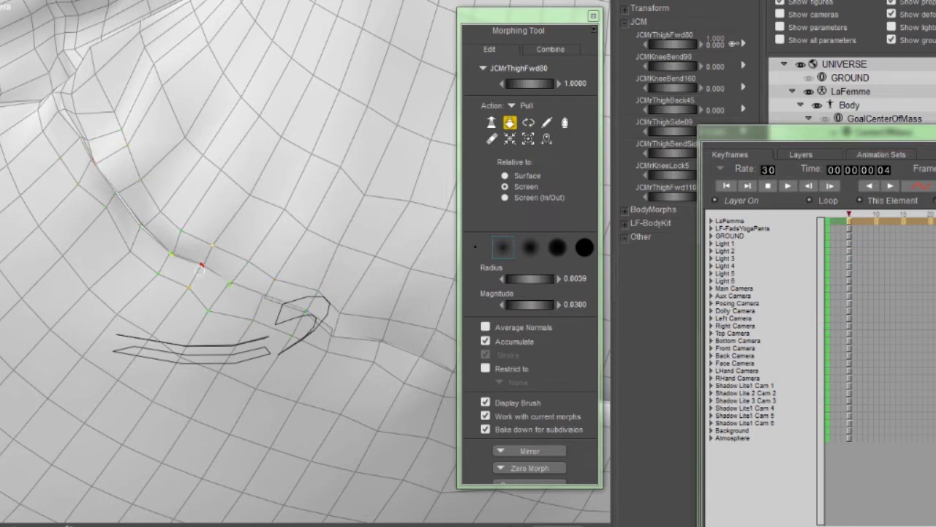
{"action": "left_click_drag", "start_coordinate": [202, 263], "coordinate": [340, 325]}
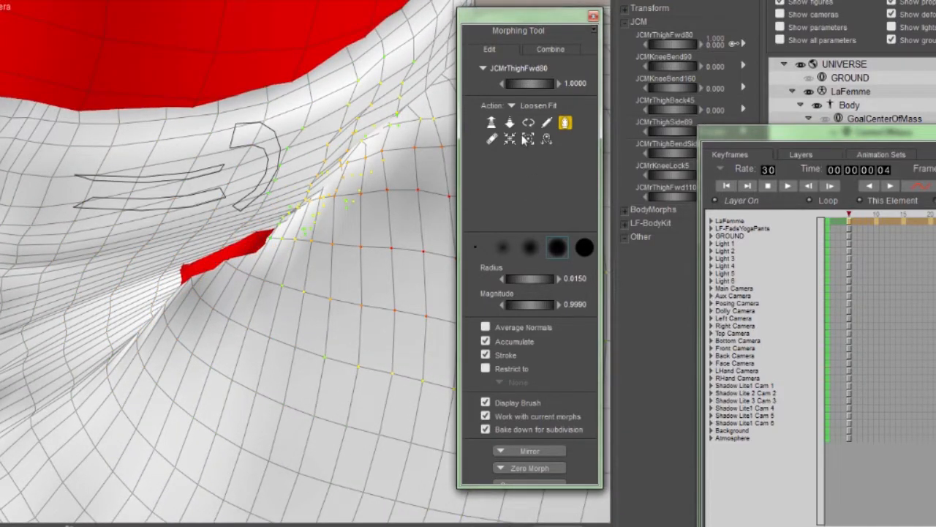
{"action": "left_click", "coordinate": [533, 105]}
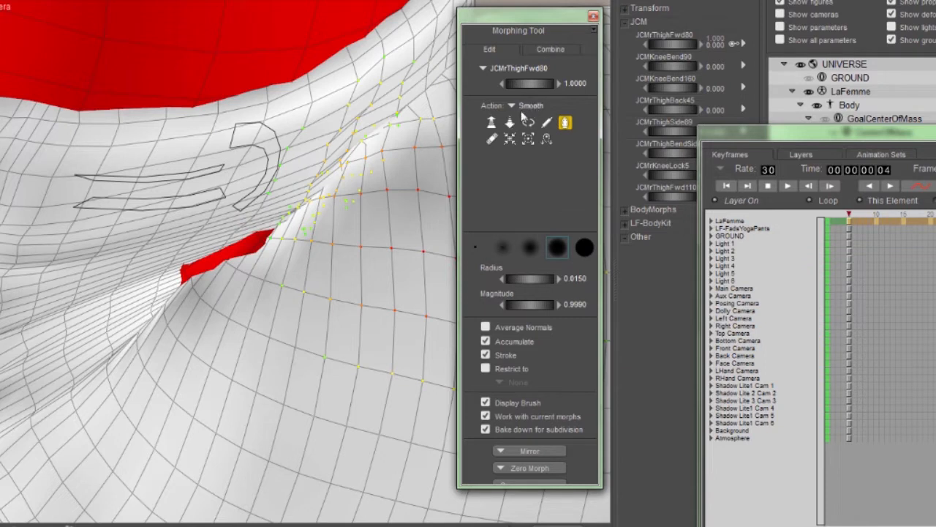
{"action": "left_click", "coordinate": [509, 123]}
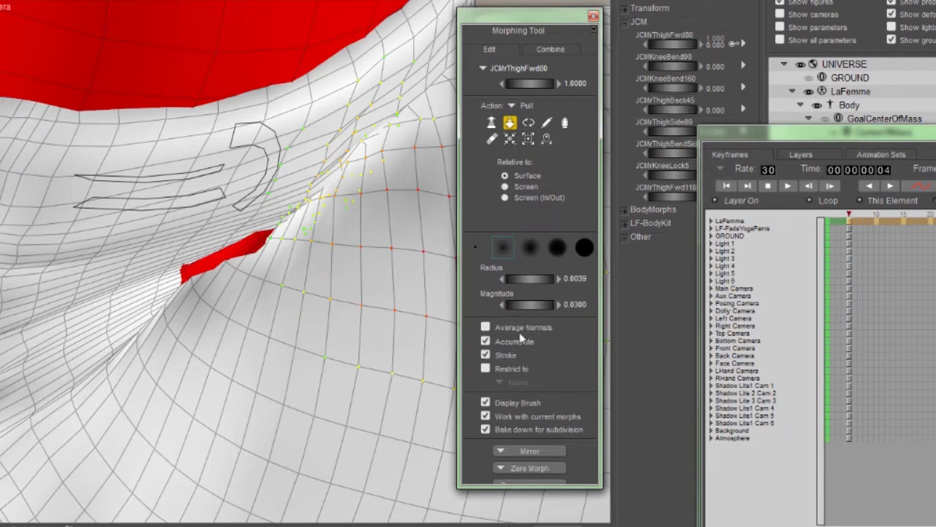
{"action": "left_click", "coordinate": [486, 328]}
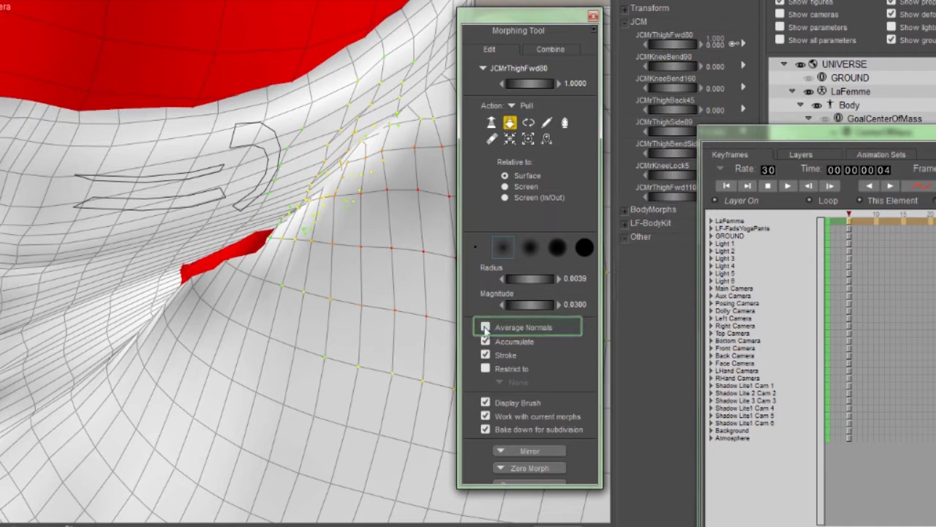
{"action": "left_click", "coordinate": [485, 328]}
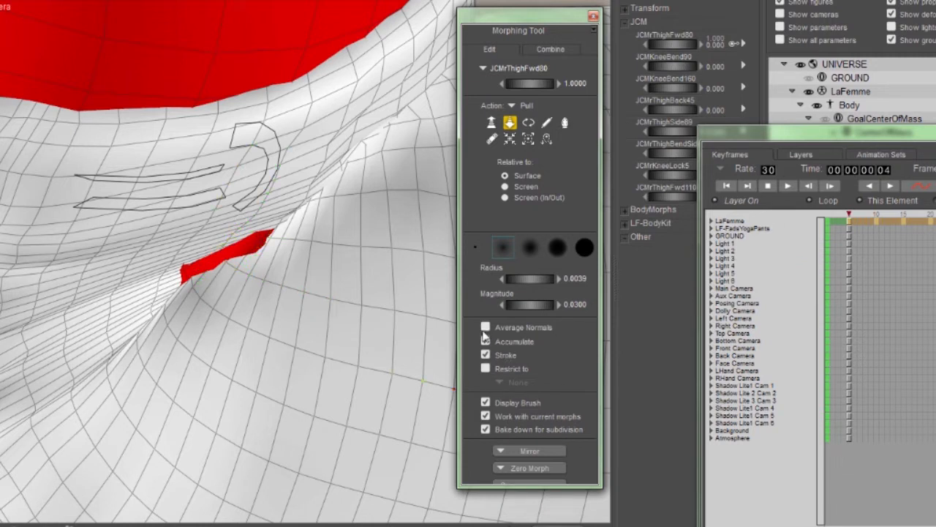
{"action": "left_click", "coordinate": [486, 328]}
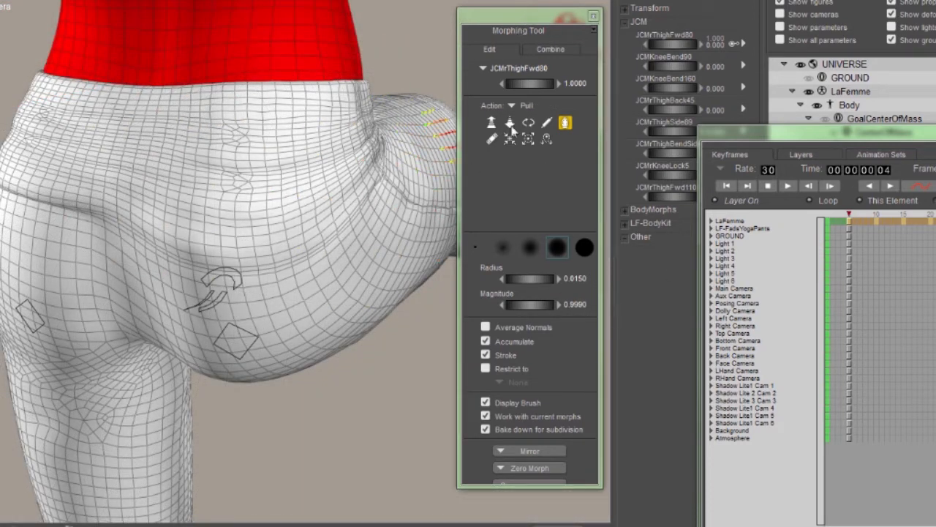
Step: Pull the bulge at the back of the thigh with the enlarged ~0.84 radius brush
{"action": "left_click", "coordinate": [509, 122]}
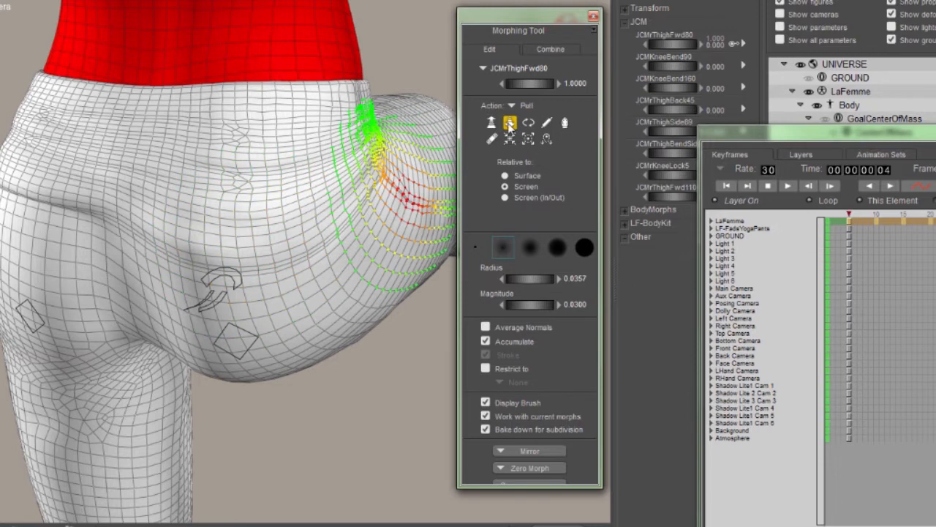
{"action": "left_click", "coordinate": [509, 123]}
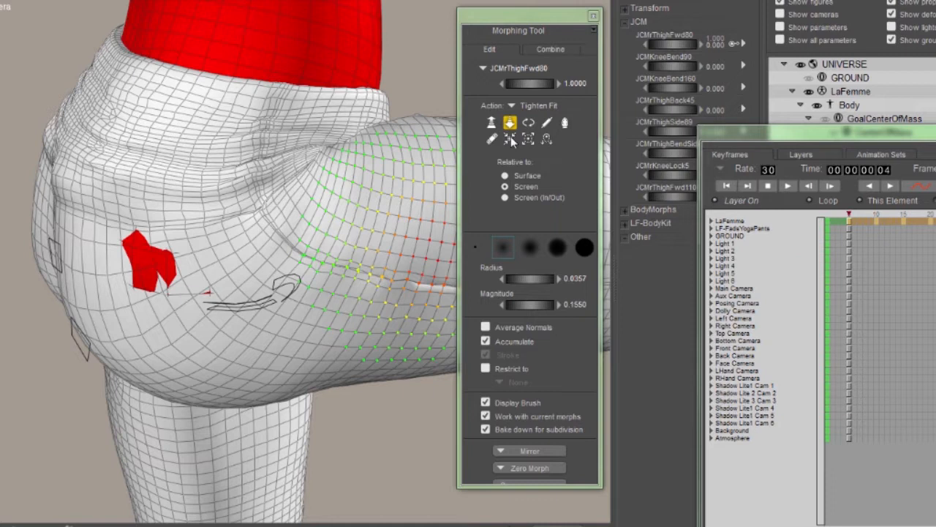
Step: Switch to Tighten Fit with LaFemme as the goal figure
{"action": "left_click", "coordinate": [509, 139]}
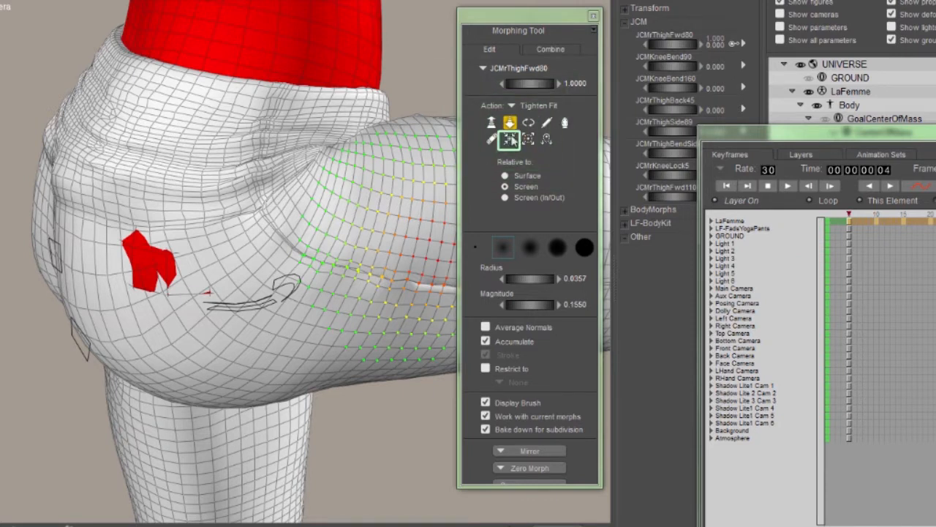
{"action": "left_click", "coordinate": [509, 141]}
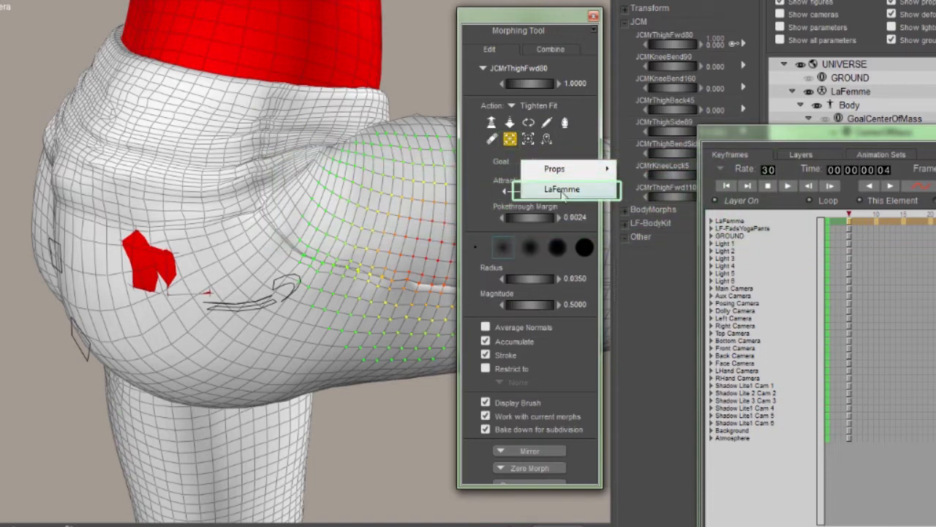
{"action": "left_click", "coordinate": [562, 188]}
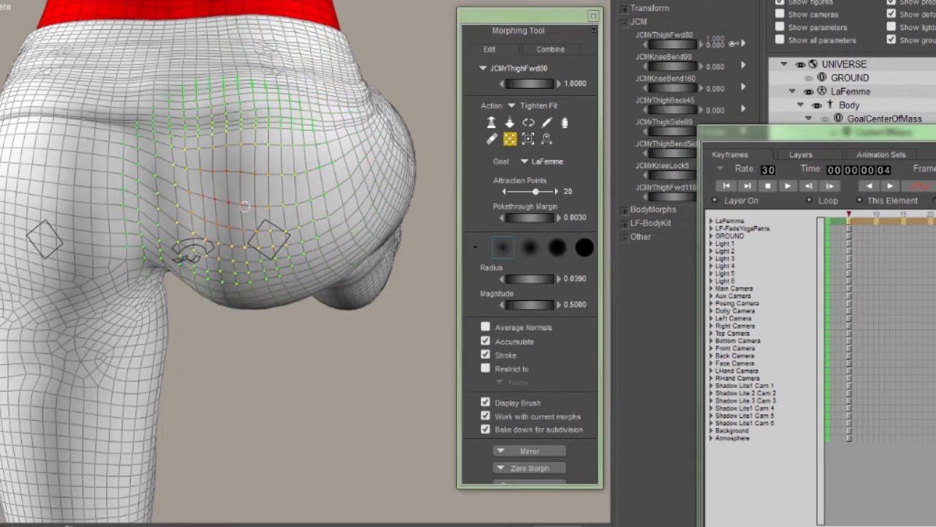
Step: Brush Tighten Fit over the buttock and thigh so the pants hug the body without poke-through
{"action": "left_click_drag", "start_coordinate": [246, 205], "coordinate": [373, 241]}
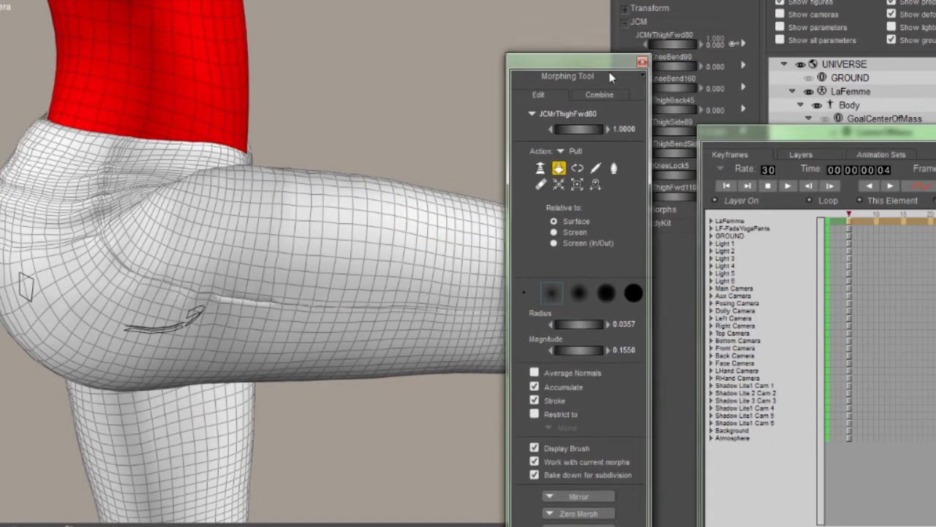
Step: Pull the pants outward along the thigh crease
{"action": "left_click_drag", "start_coordinate": [568, 76], "coordinate": [600, 111]}
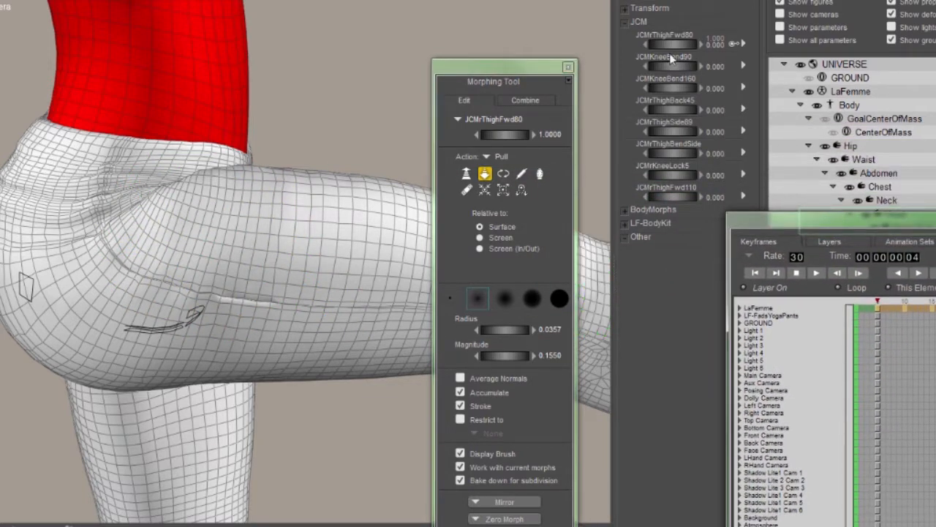
{"action": "mouse_move", "coordinate": [848, 222]}
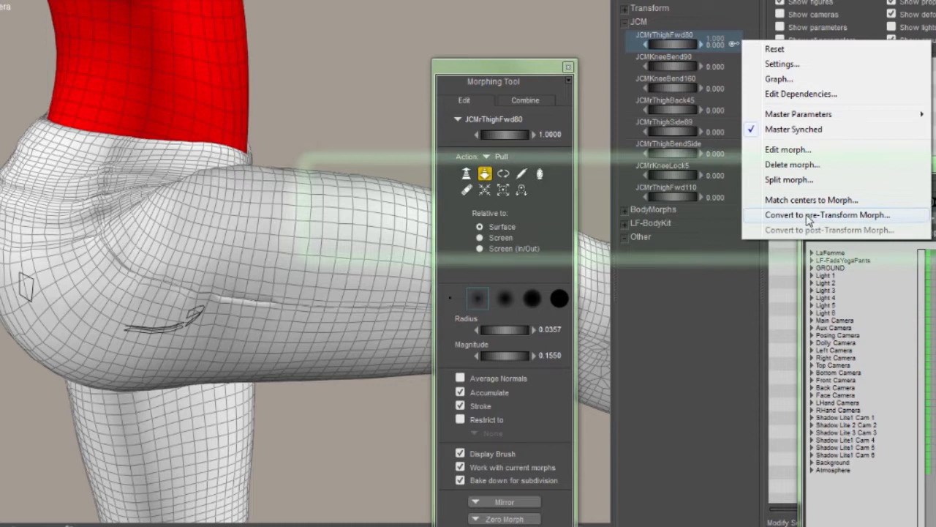
Step: Convert JCMThighFwd80 back to a pre-transform morph on all listed body parts
{"action": "left_click", "coordinate": [827, 213]}
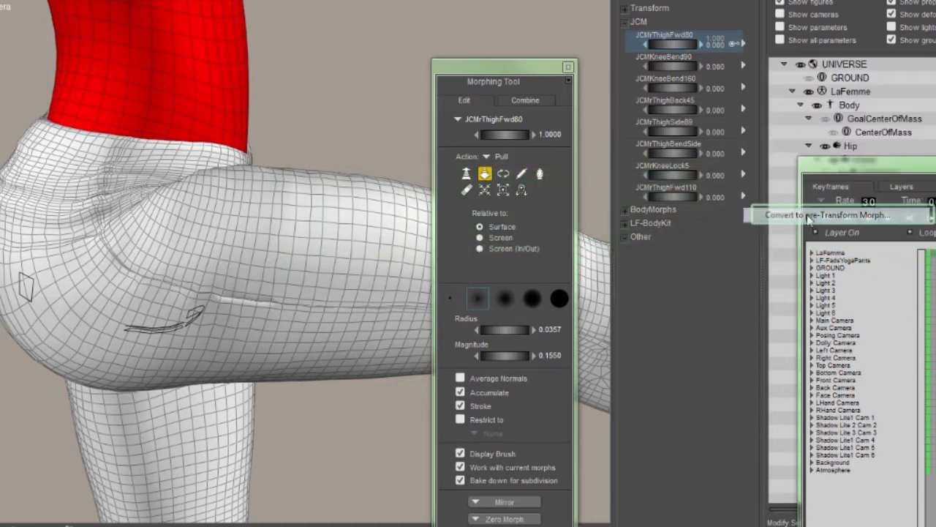
{"action": "left_click", "coordinate": [827, 215]}
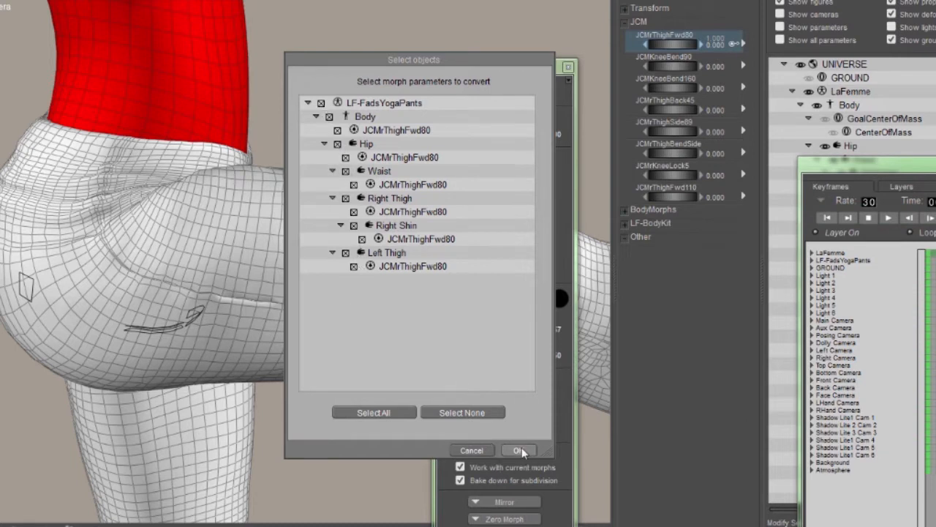
{"action": "left_click", "coordinate": [519, 450]}
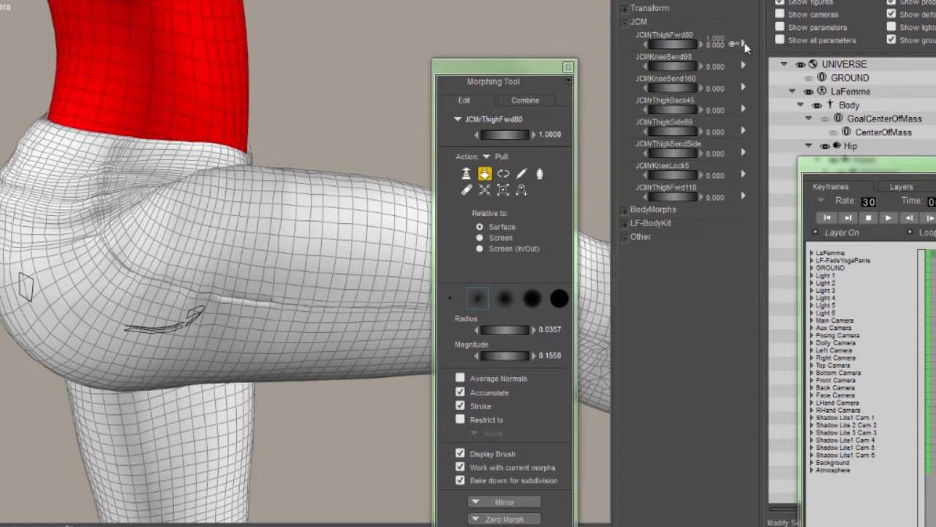
{"action": "mouse_move", "coordinate": [673, 42]}
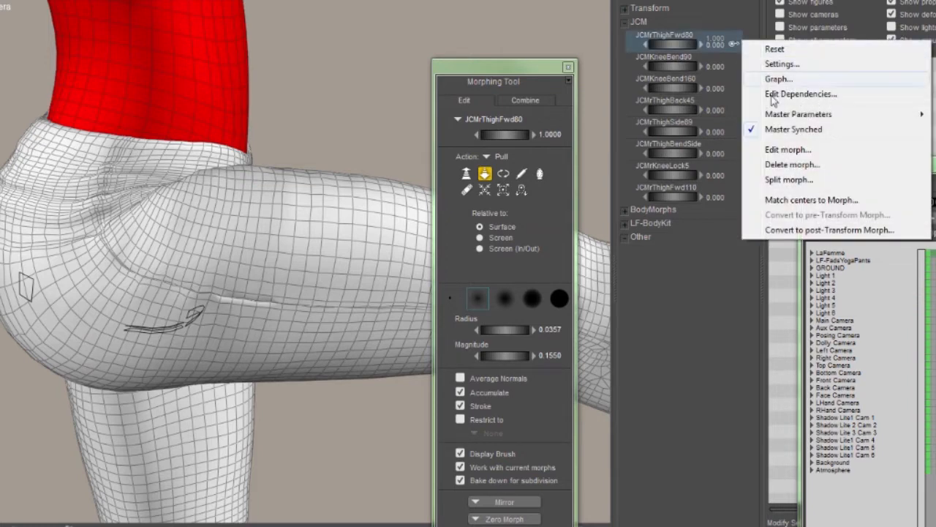
Step: Delete JCMThighFwd80 only from the Body and Left Thigh copies after clearing all parts
{"action": "left_click", "coordinate": [793, 164]}
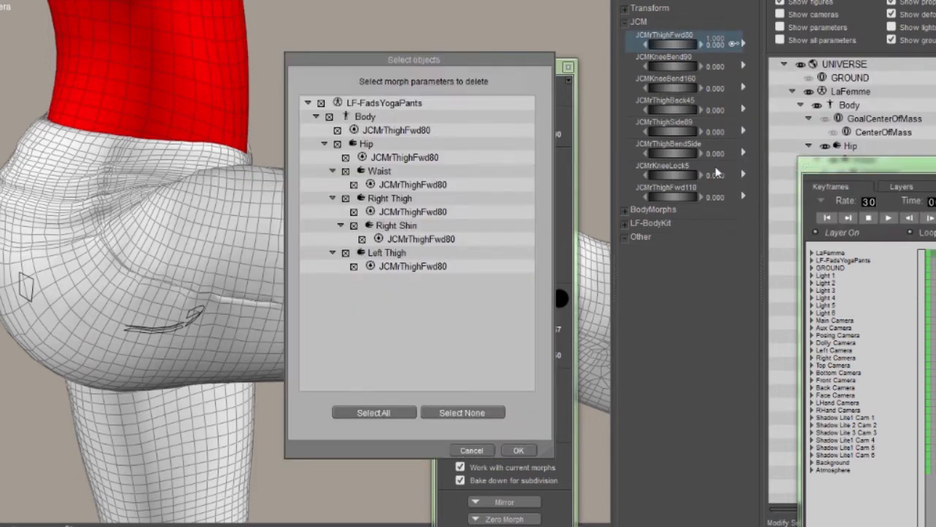
{"action": "left_click", "coordinate": [463, 413]}
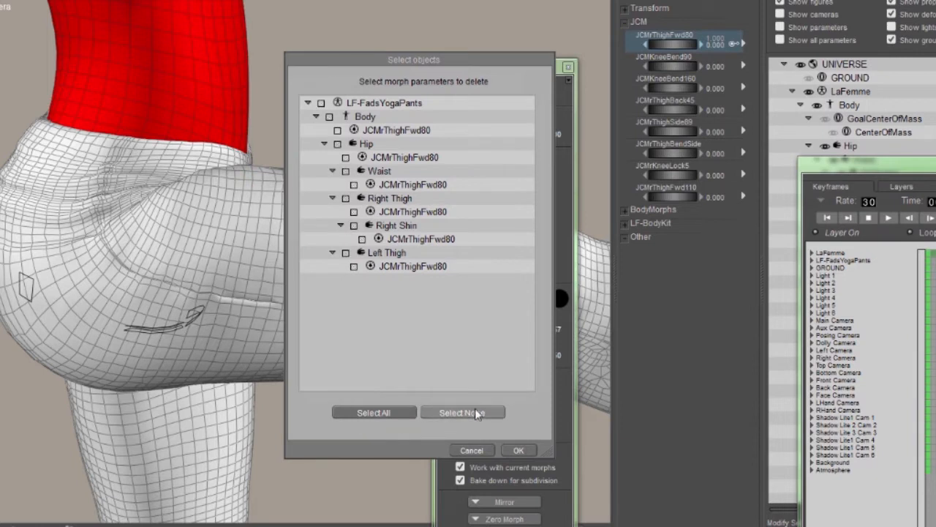
{"action": "left_click", "coordinate": [462, 413]}
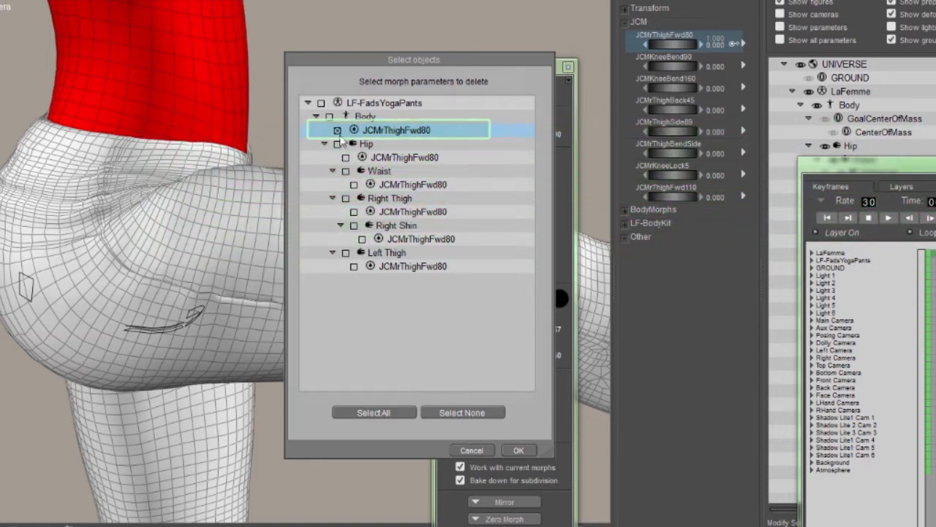
{"action": "mouse_move", "coordinate": [419, 145]}
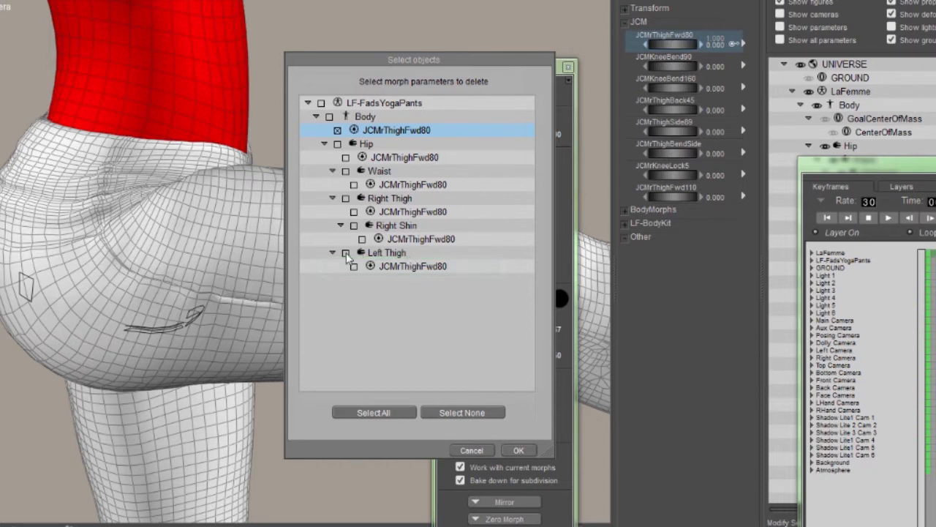
{"action": "mouse_move", "coordinate": [354, 271]}
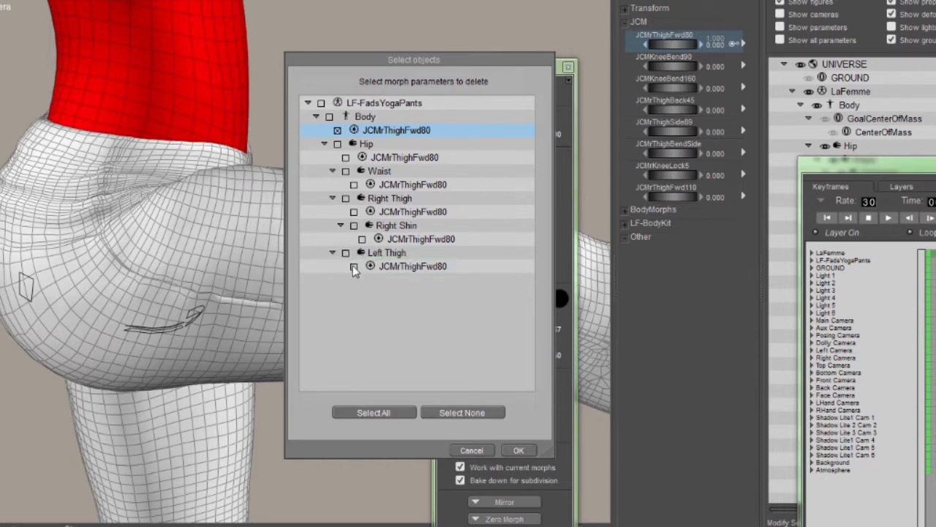
{"action": "mouse_move", "coordinate": [348, 262]}
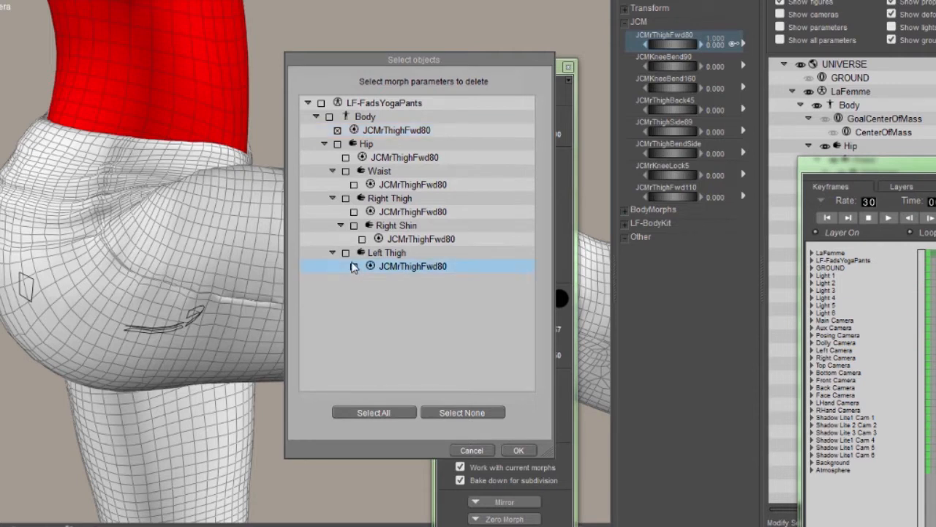
{"action": "left_click", "coordinate": [354, 266]}
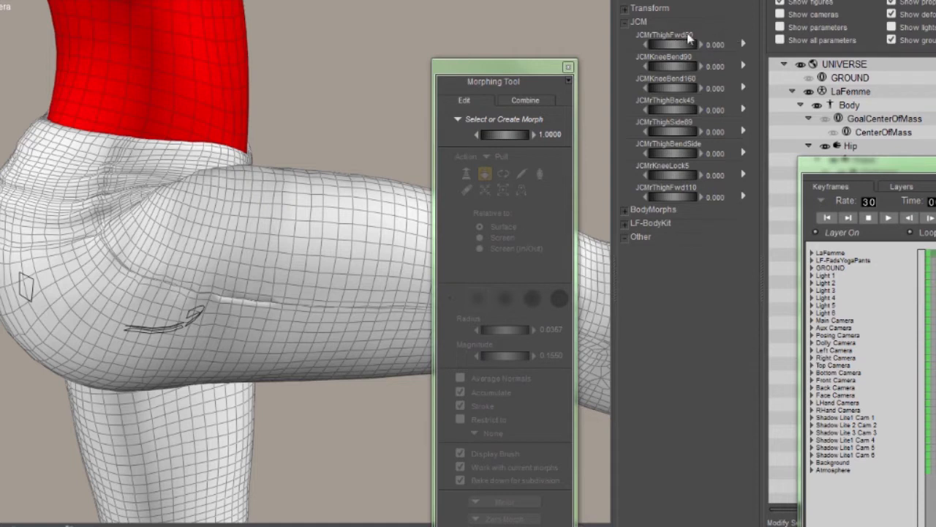
{"action": "mouse_move", "coordinate": [704, 42]}
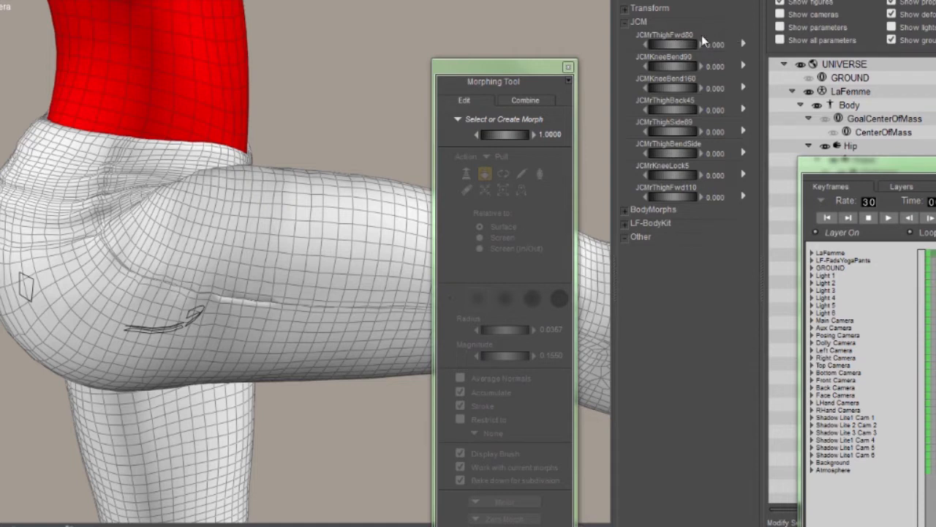
{"action": "mouse_move", "coordinate": [687, 31]}
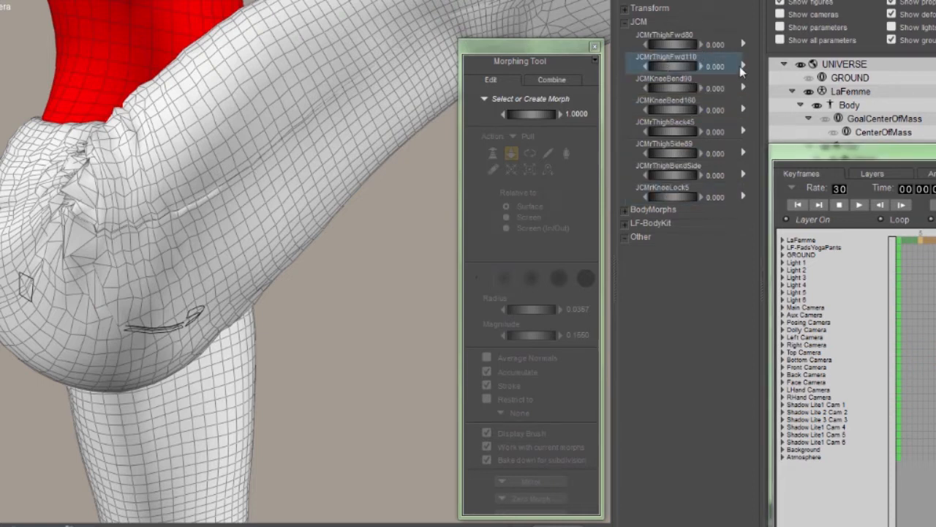
Step: Convert JCMThighFwd110 to a post-transform morph across all its listed body parts
{"action": "right_click", "coordinate": [688, 66]}
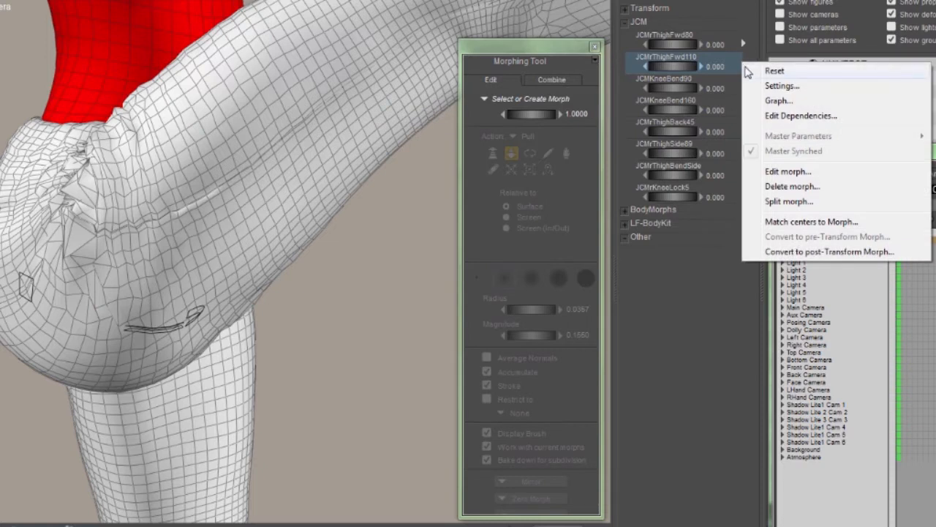
{"action": "mouse_move", "coordinate": [586, 65]}
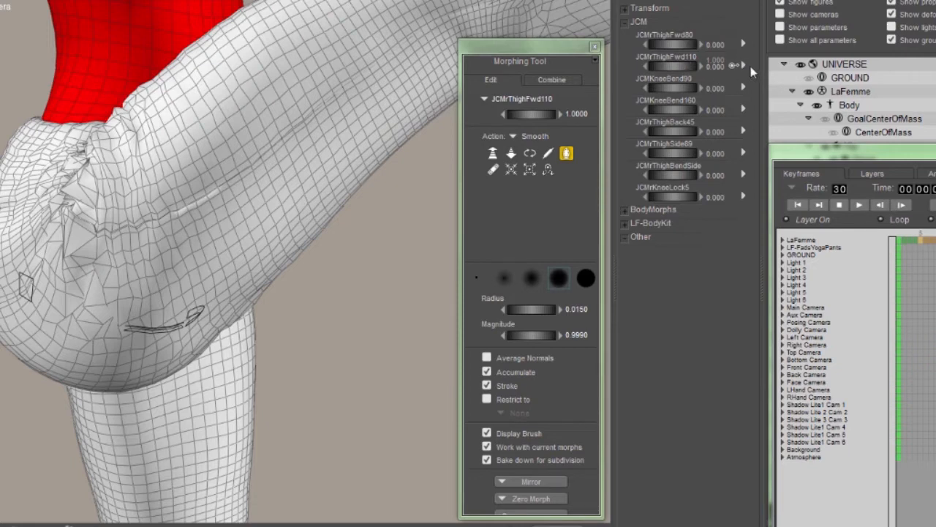
{"action": "right_click", "coordinate": [687, 61]}
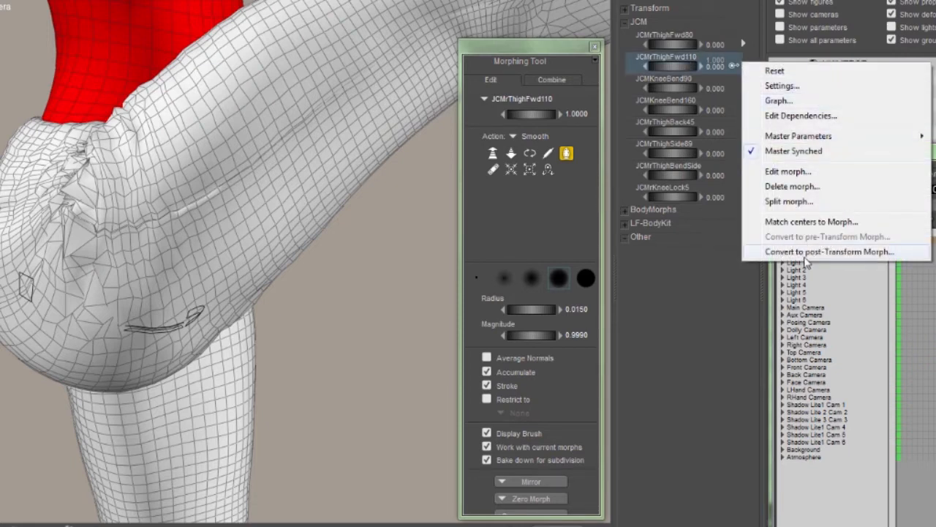
{"action": "left_click", "coordinate": [828, 252]}
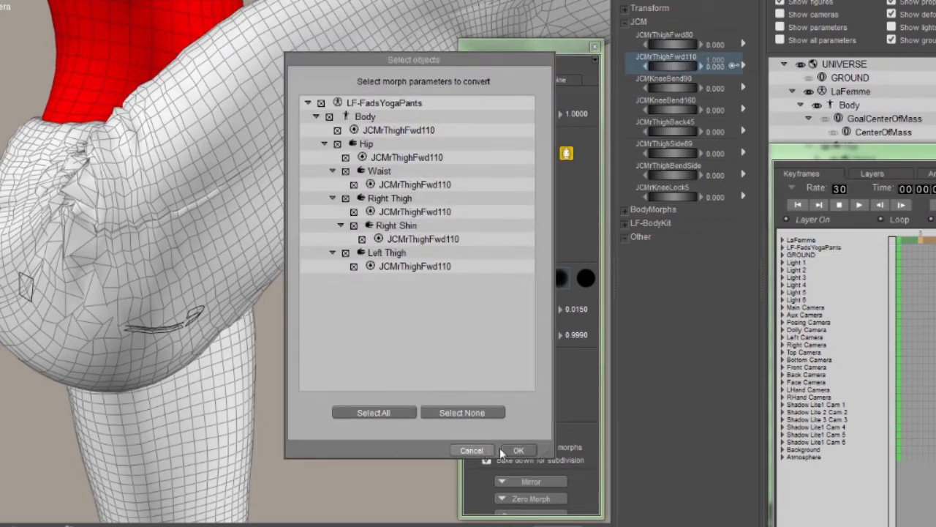
{"action": "left_click", "coordinate": [518, 449]}
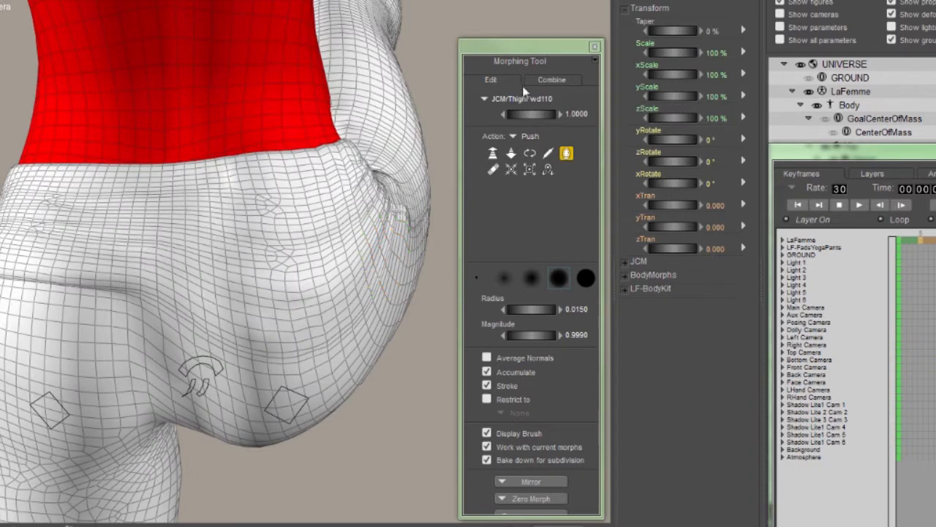
Step: Tighten the JCMThighFwd110 fit under the buttock and along the back of the thigh onto LaFemme
{"action": "left_click", "coordinate": [512, 154]}
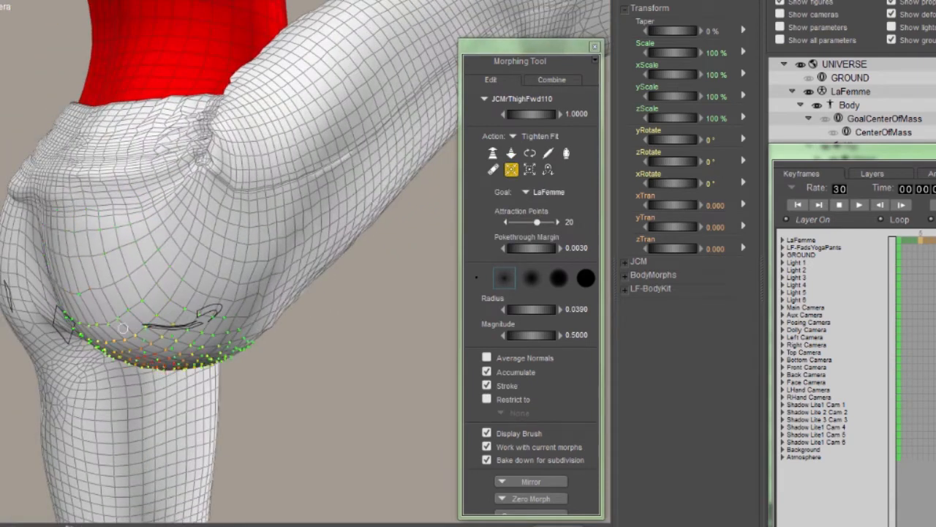
{"action": "left_click_drag", "start_coordinate": [124, 328], "coordinate": [249, 315]}
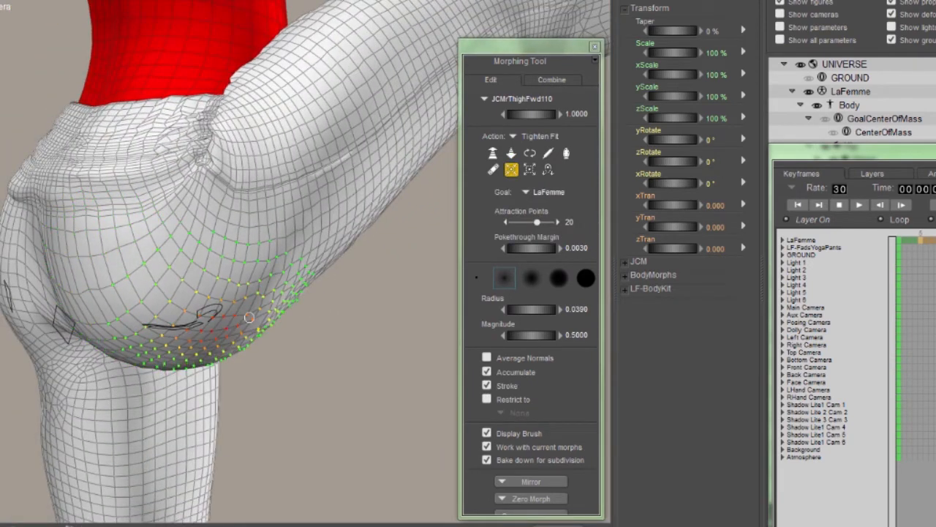
{"action": "left_click_drag", "start_coordinate": [249, 316], "coordinate": [95, 319]}
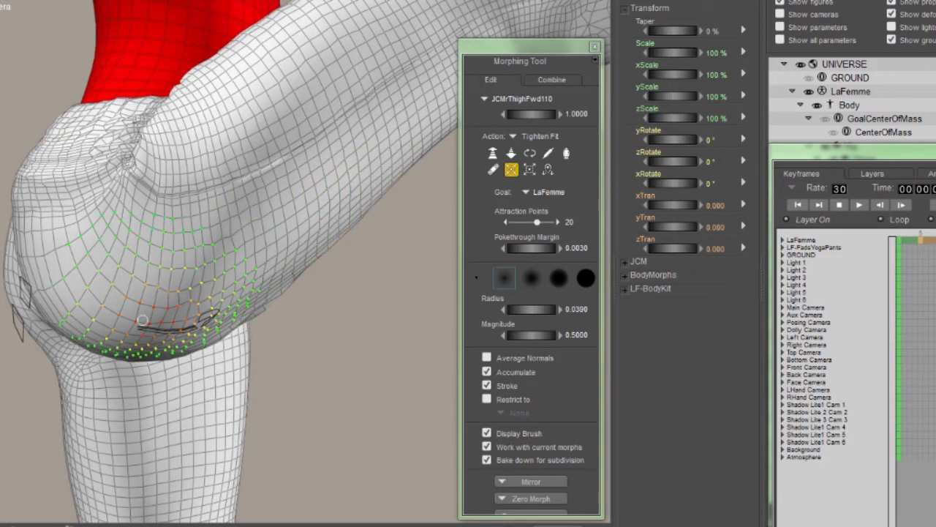
{"action": "left_click_drag", "start_coordinate": [143, 319], "coordinate": [296, 356]}
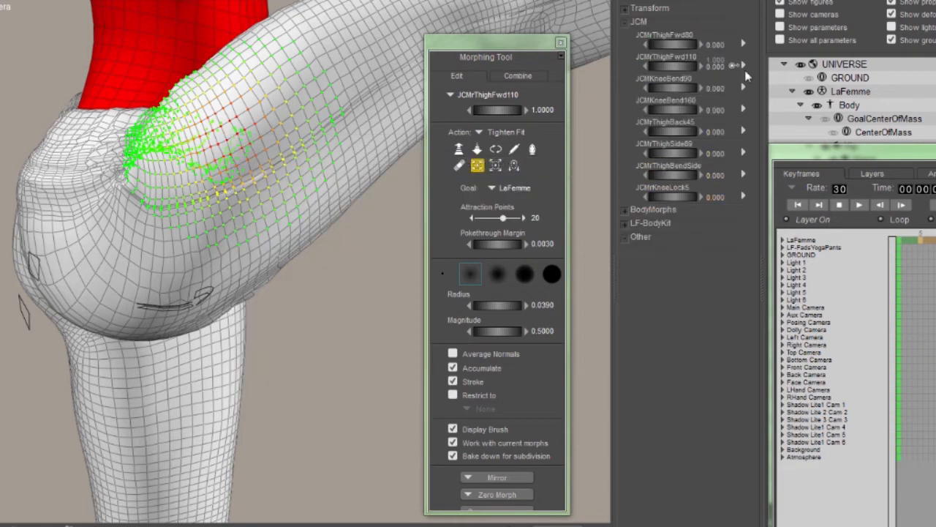
Step: Convert JCMThighFwd110 back to a pre-transform morph
{"action": "right_click", "coordinate": [688, 64]}
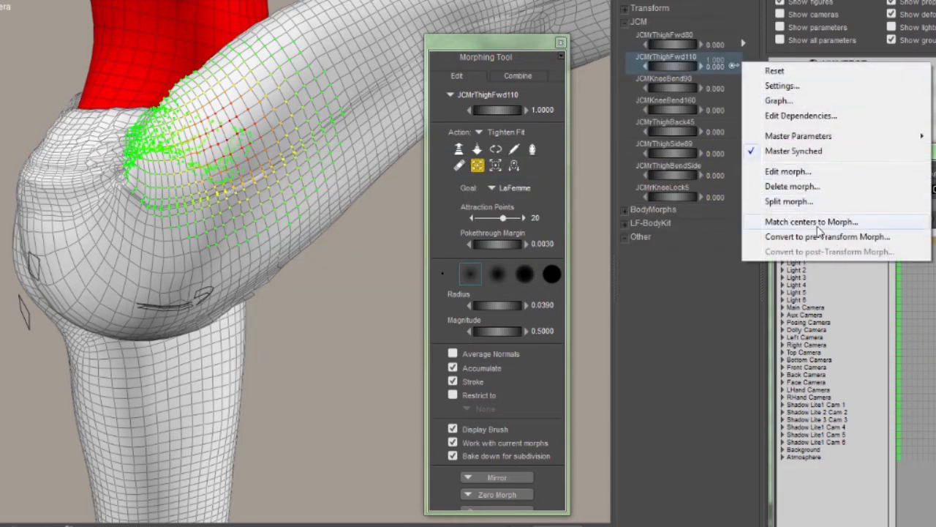
{"action": "left_click", "coordinate": [827, 237]}
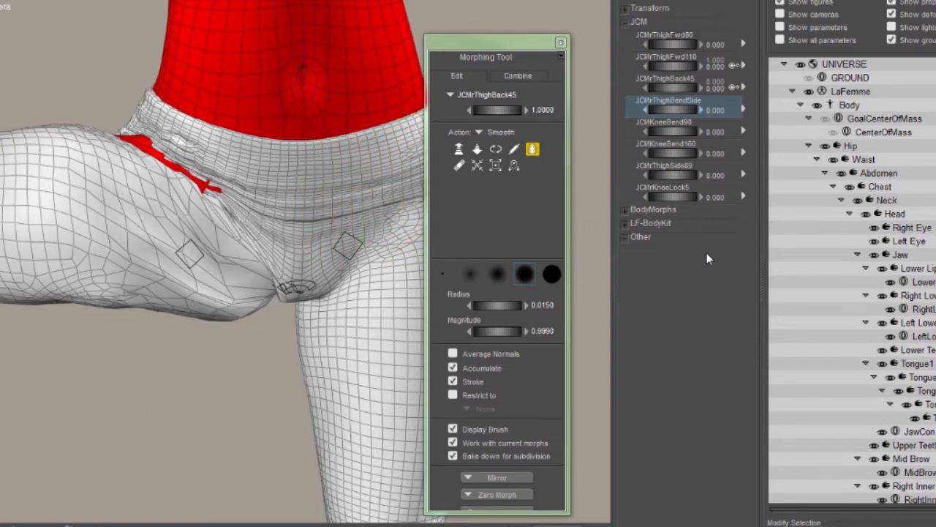
{"action": "mouse_move", "coordinate": [694, 262]}
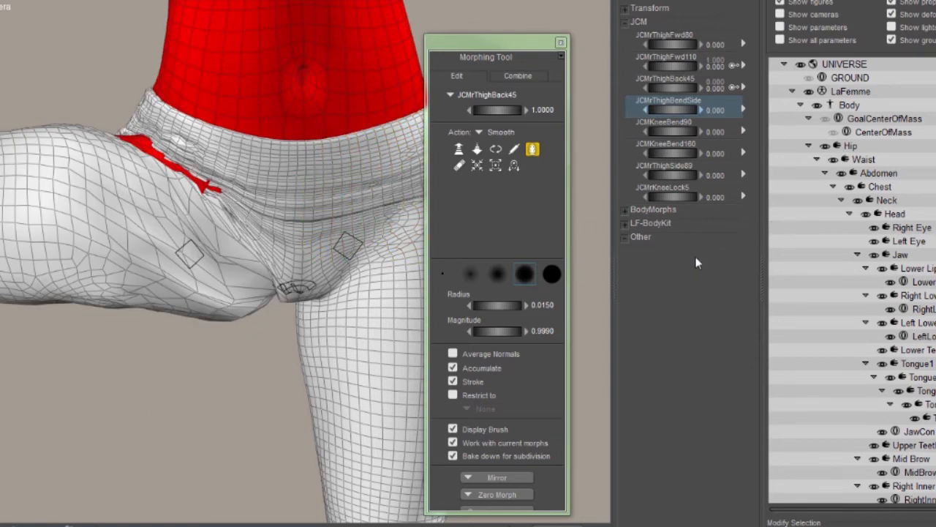
{"action": "mouse_move", "coordinate": [684, 236]}
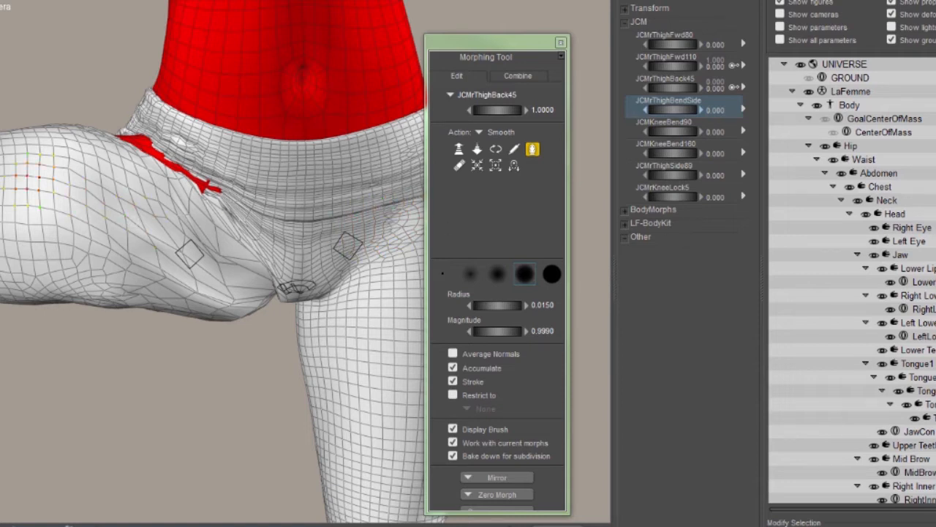
{"action": "mouse_move", "coordinate": [533, 6]}
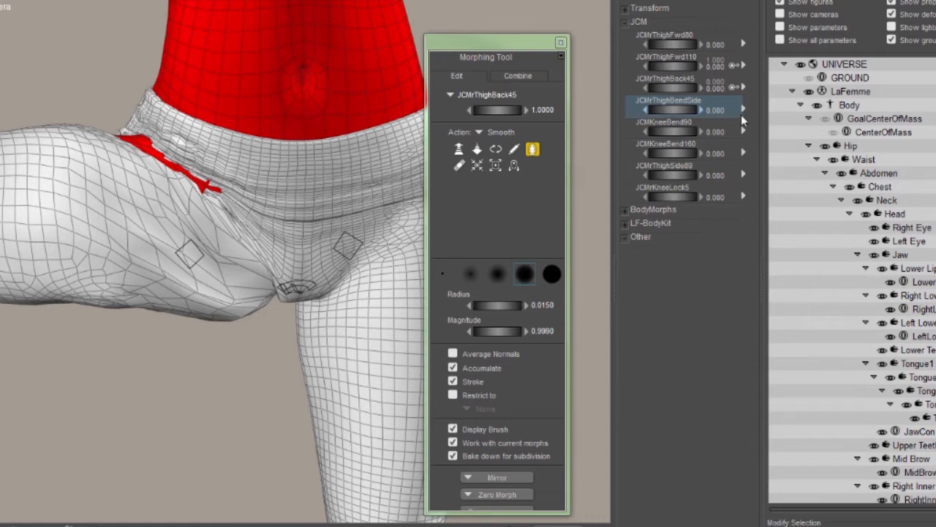
Step: Load JCMThighBendSide into the Morphing Tool and convert it to post-transform on all listed parts
{"action": "right_click", "coordinate": [667, 108]}
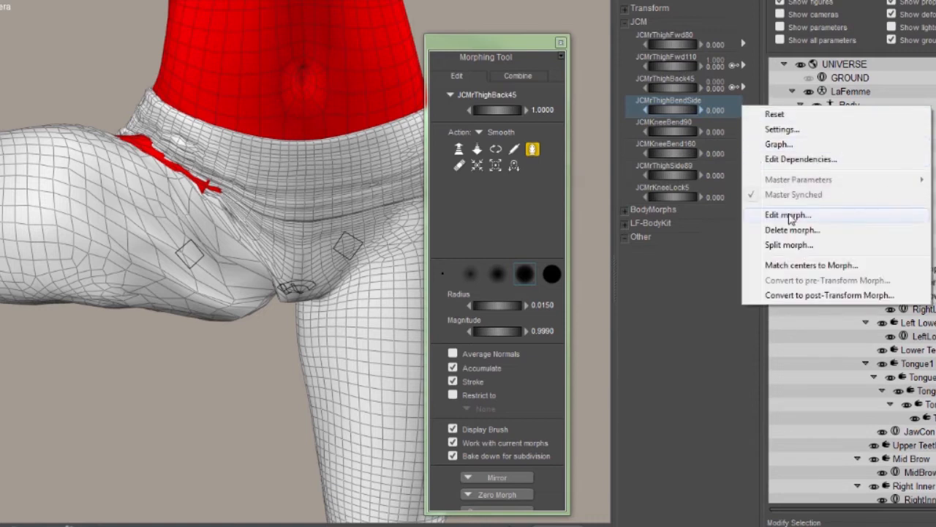
{"action": "left_click", "coordinate": [787, 214]}
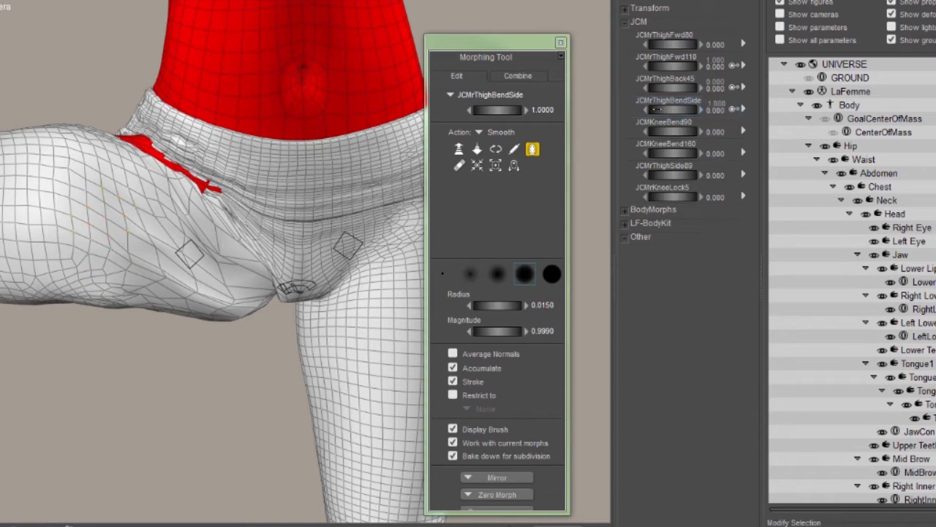
{"action": "right_click", "coordinate": [667, 100]}
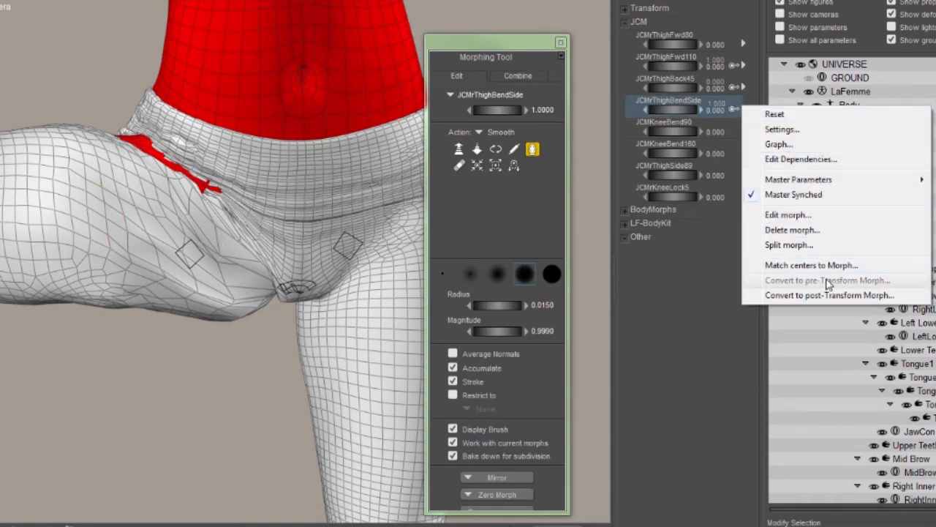
{"action": "left_click", "coordinate": [828, 295]}
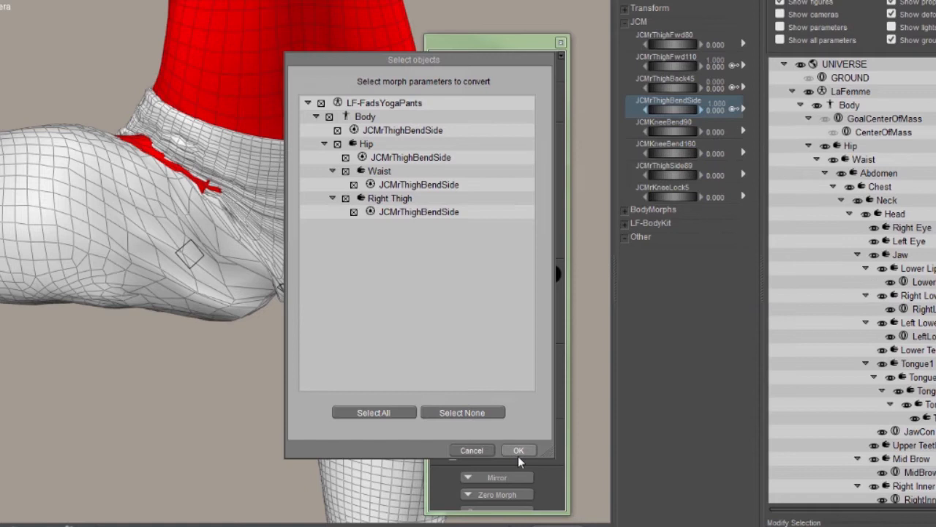
{"action": "left_click", "coordinate": [518, 450]}
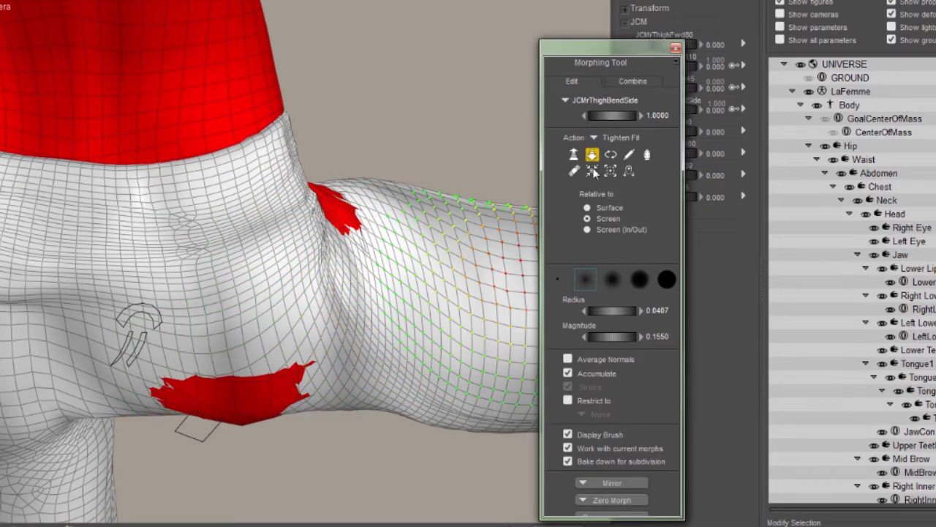
Step: Set the brush to fit the pants to the figure and pick its tighten/loosen direction
{"action": "left_click", "coordinate": [591, 170]}
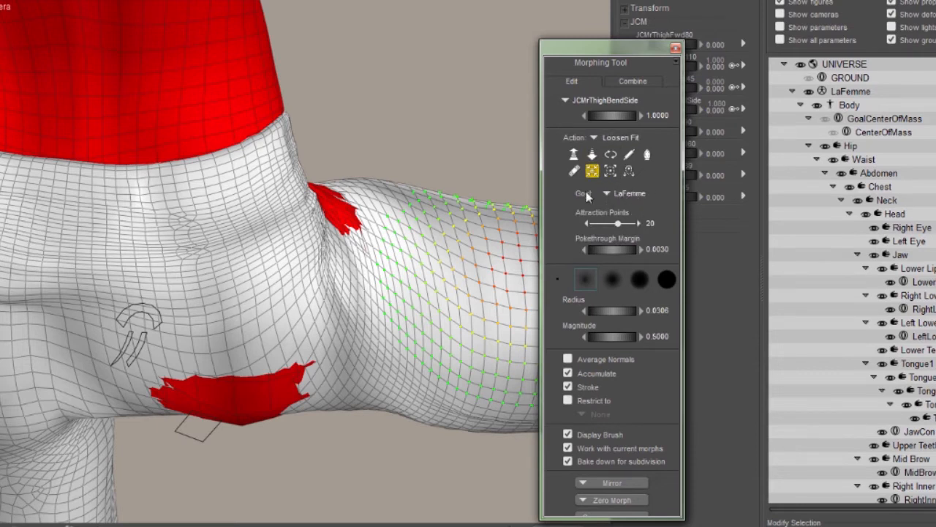
{"action": "left_click", "coordinate": [621, 138]}
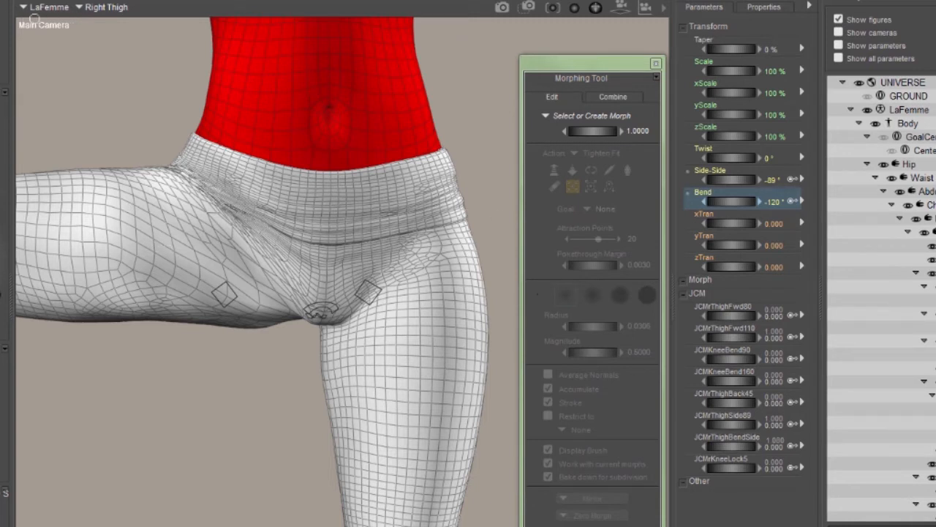
Step: Swing the Right Thigh Bend dial to expose remaining poke-through at the hip
{"action": "left_click", "coordinate": [48, 8]}
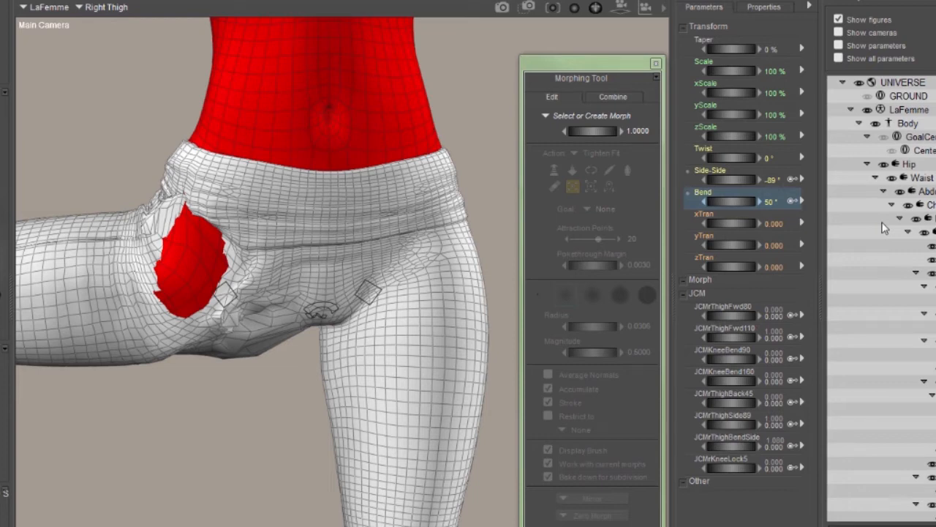
{"action": "left_click_drag", "start_coordinate": [731, 202], "coordinate": [702, 202]}
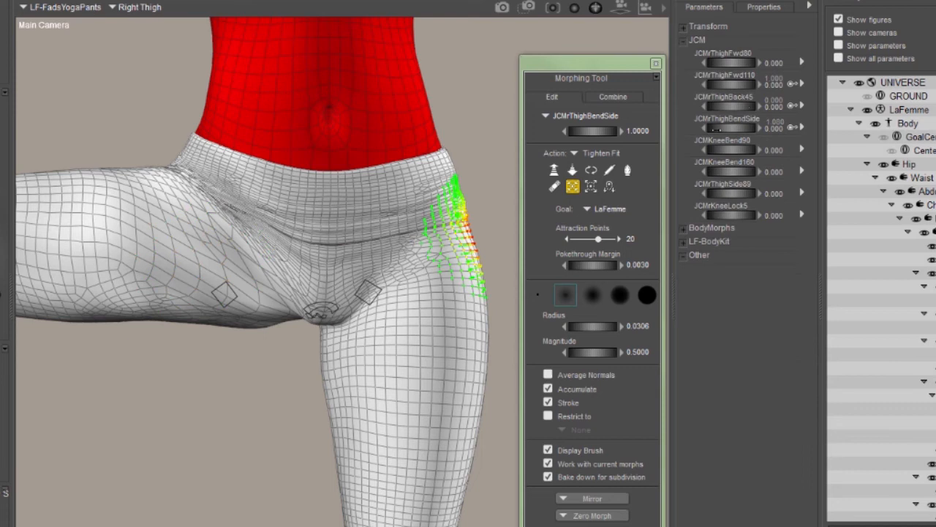
{"action": "mouse_move", "coordinate": [720, 123]}
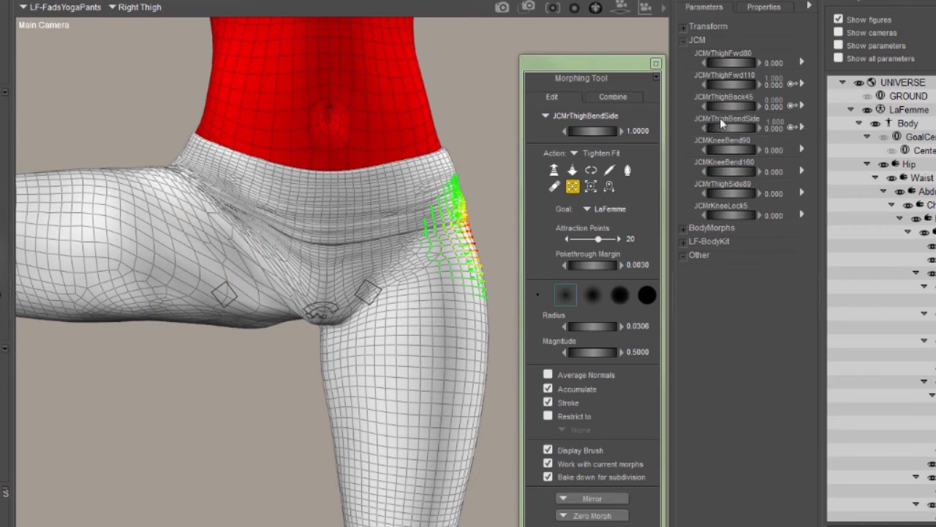
{"action": "mouse_move", "coordinate": [805, 132]}
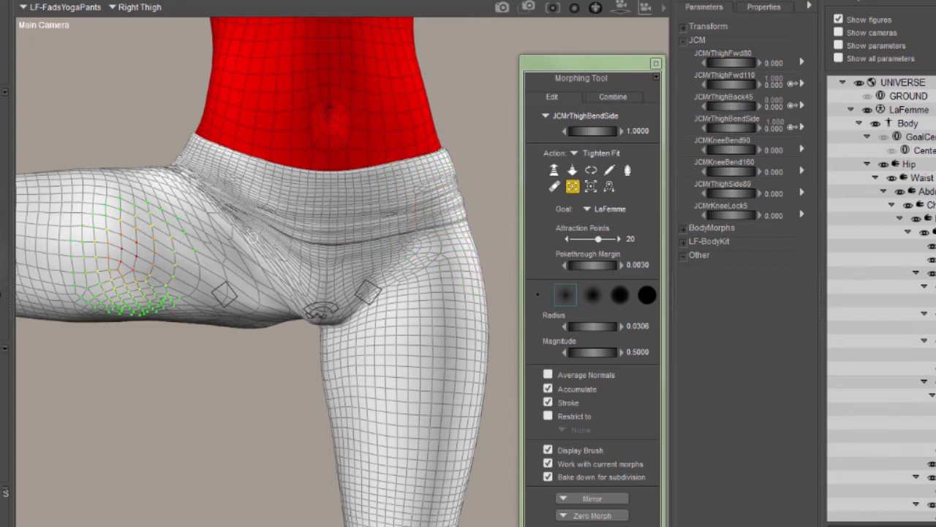
Step: Convert JCMThighBendSide back to pre-transform on Body, Hip, Waist and both thighs
{"action": "right_click", "coordinate": [725, 117]}
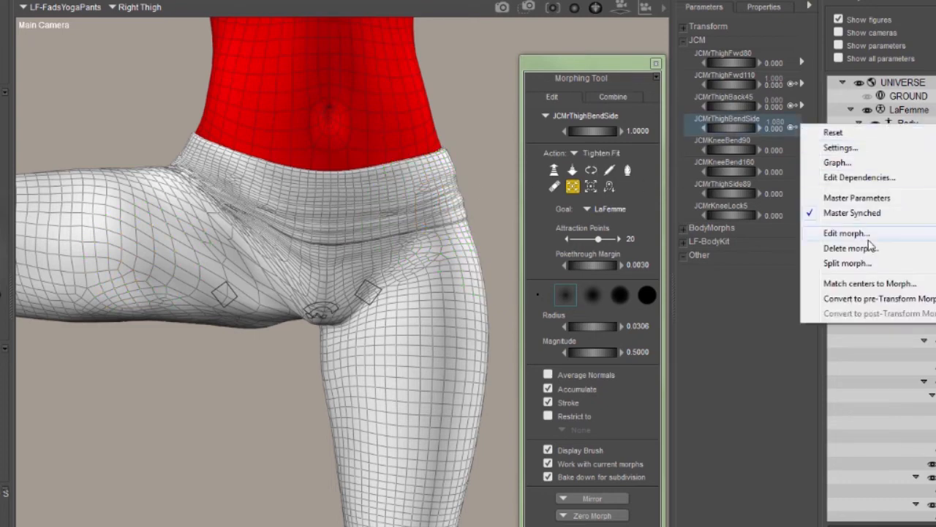
{"action": "left_click", "coordinate": [877, 298]}
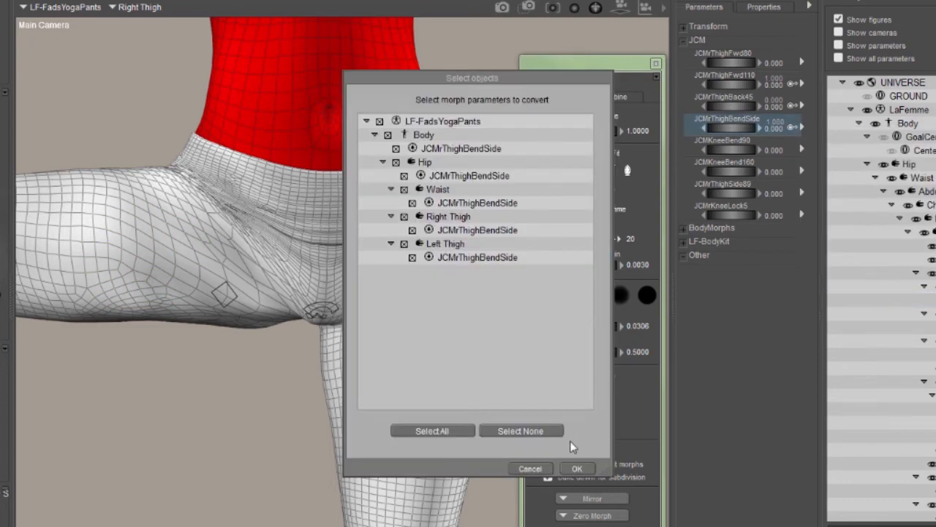
{"action": "left_click", "coordinate": [576, 468]}
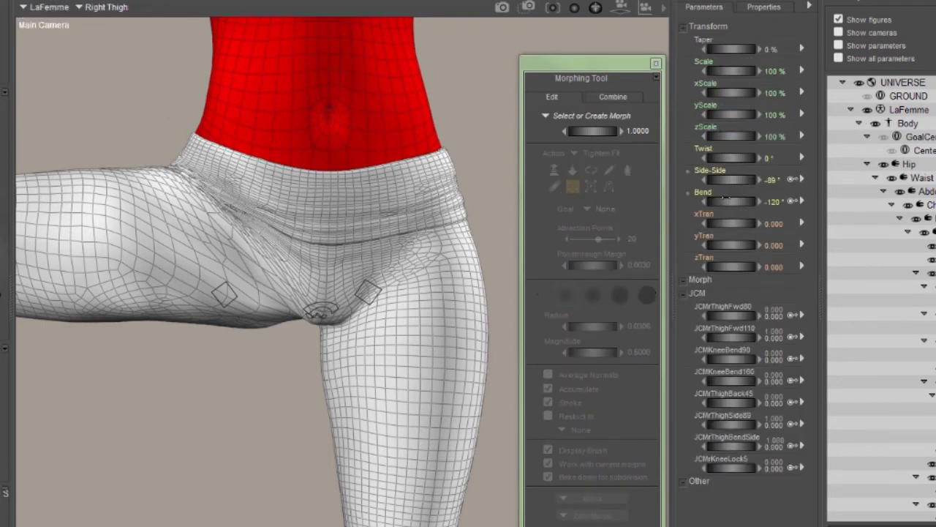
Step: Adjust the right thigh's bend dial before reloading JCMThighBendSide for more tightening
{"action": "left_click_drag", "start_coordinate": [761, 201], "coordinate": [703, 202]}
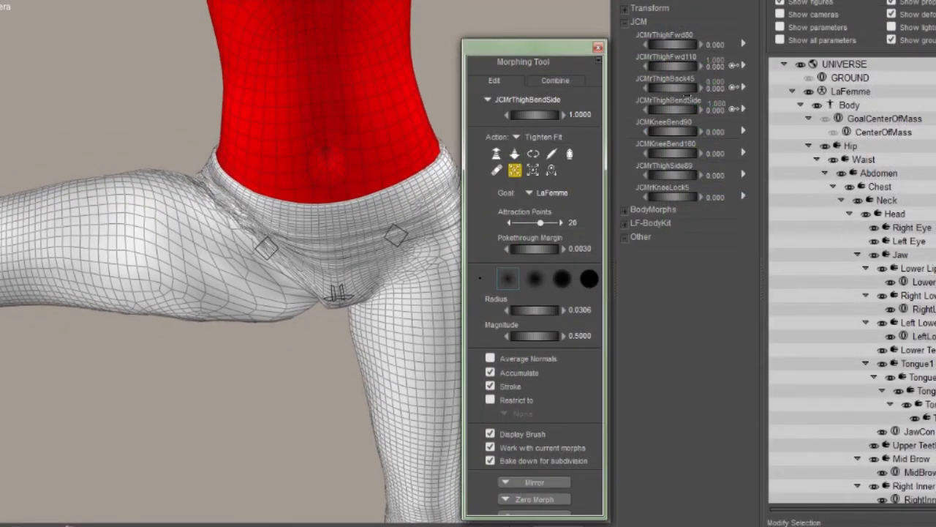
{"action": "mouse_move", "coordinate": [717, 117]}
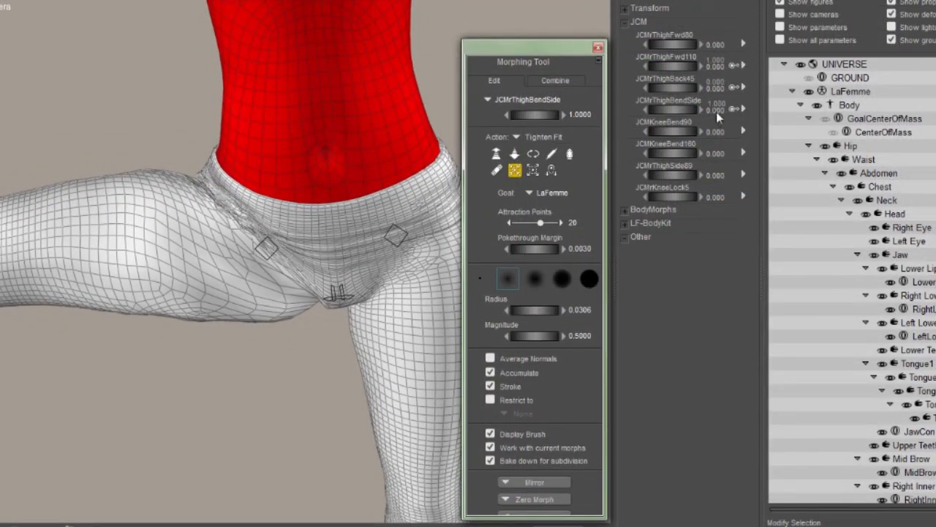